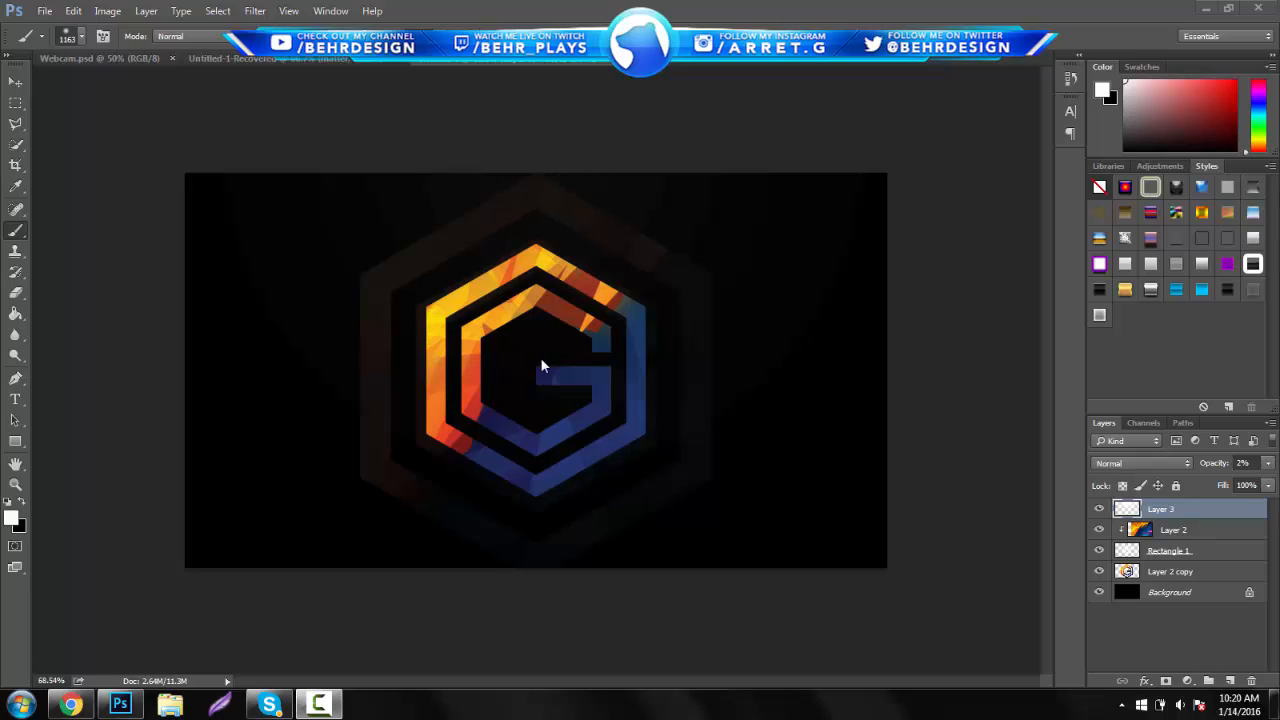
mouse_move(558, 390)
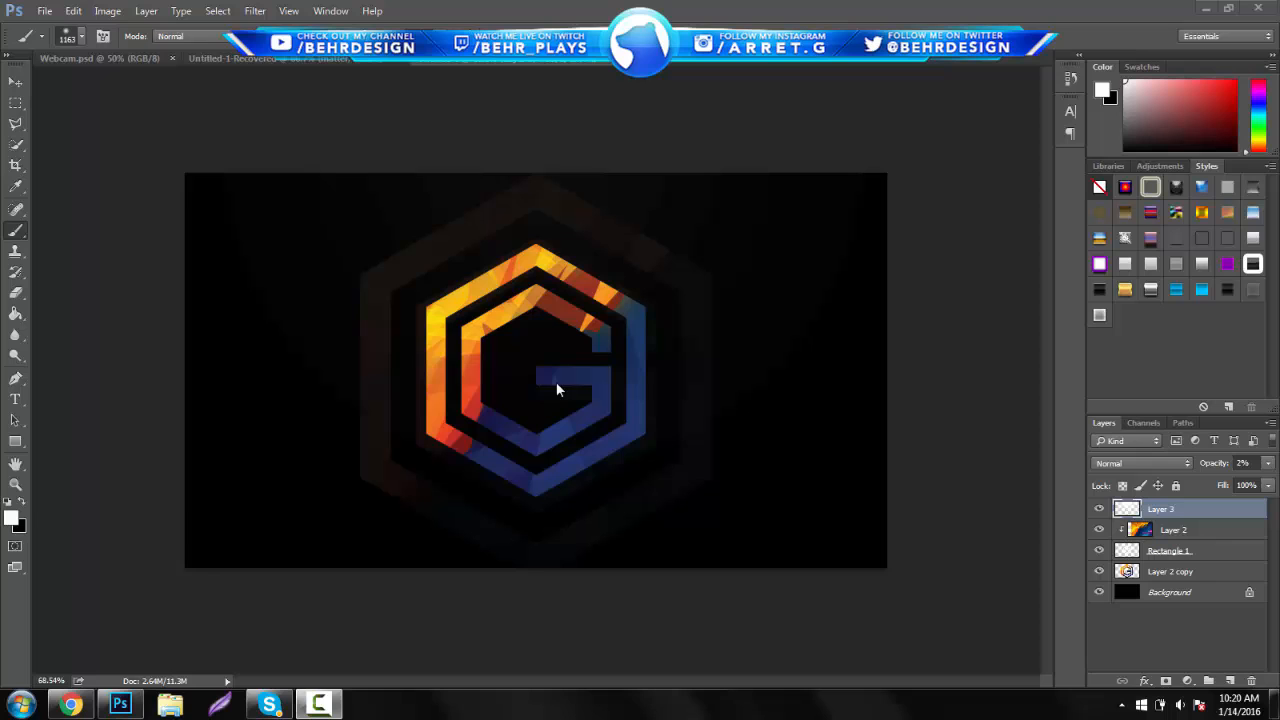
Browse the hexagon logos image results in Chrome for inspiration, then return to the logo document
click(69, 704)
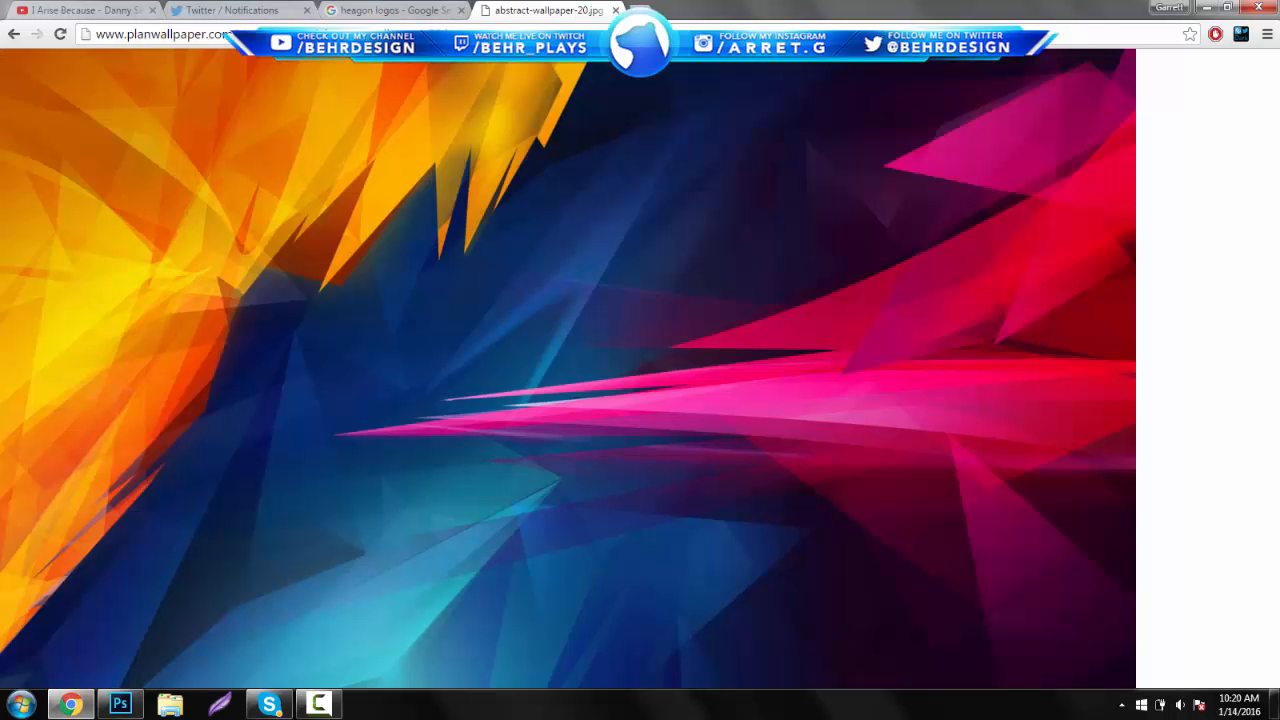
click(390, 10)
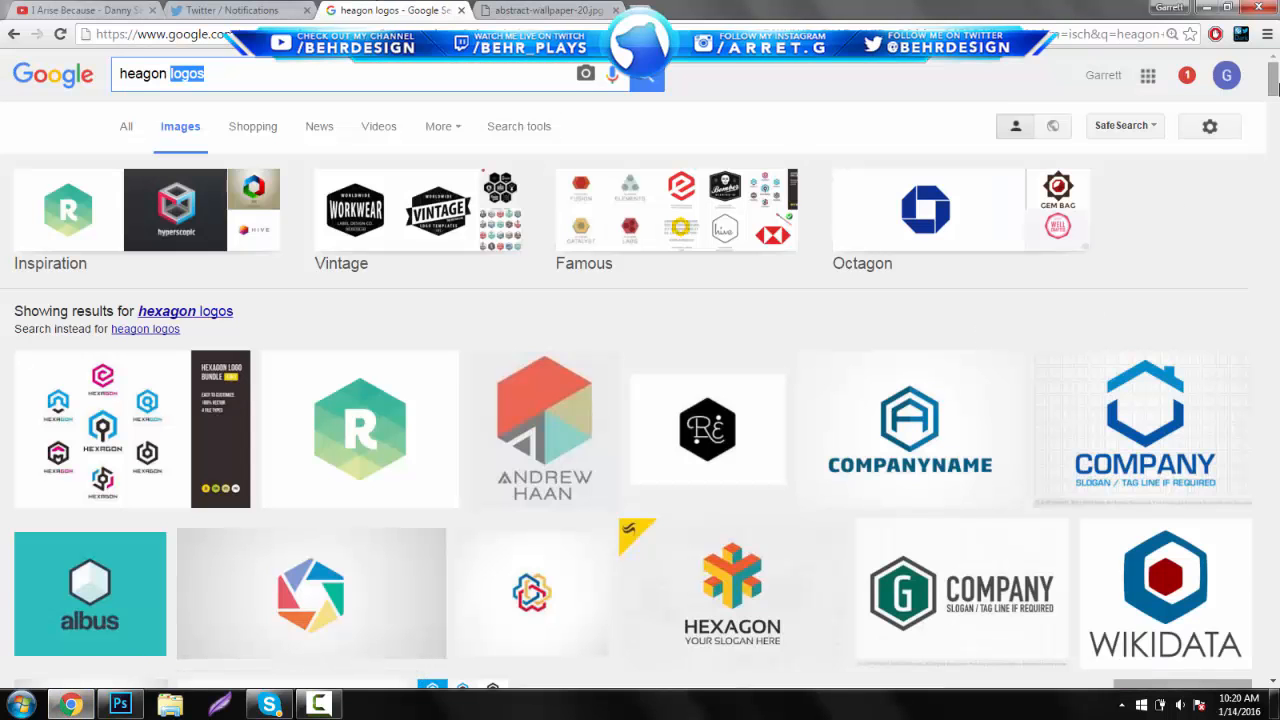
scroll(down, 3)
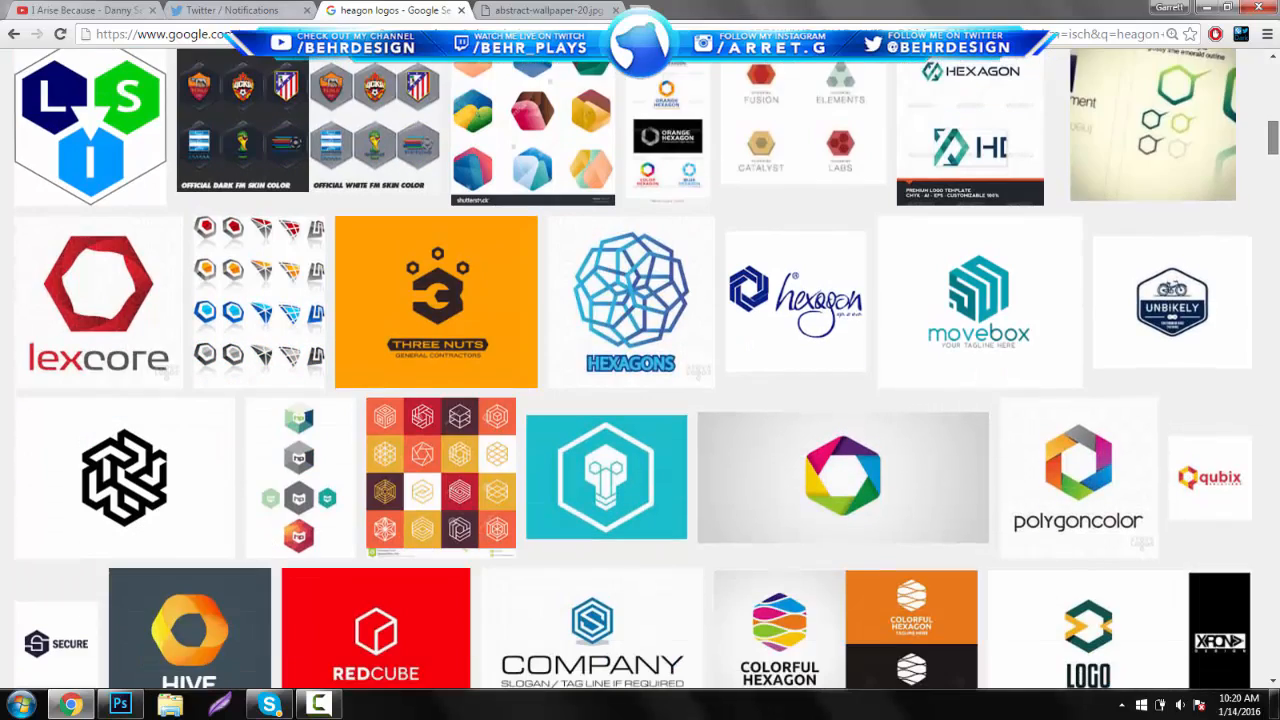
scroll(down, 3)
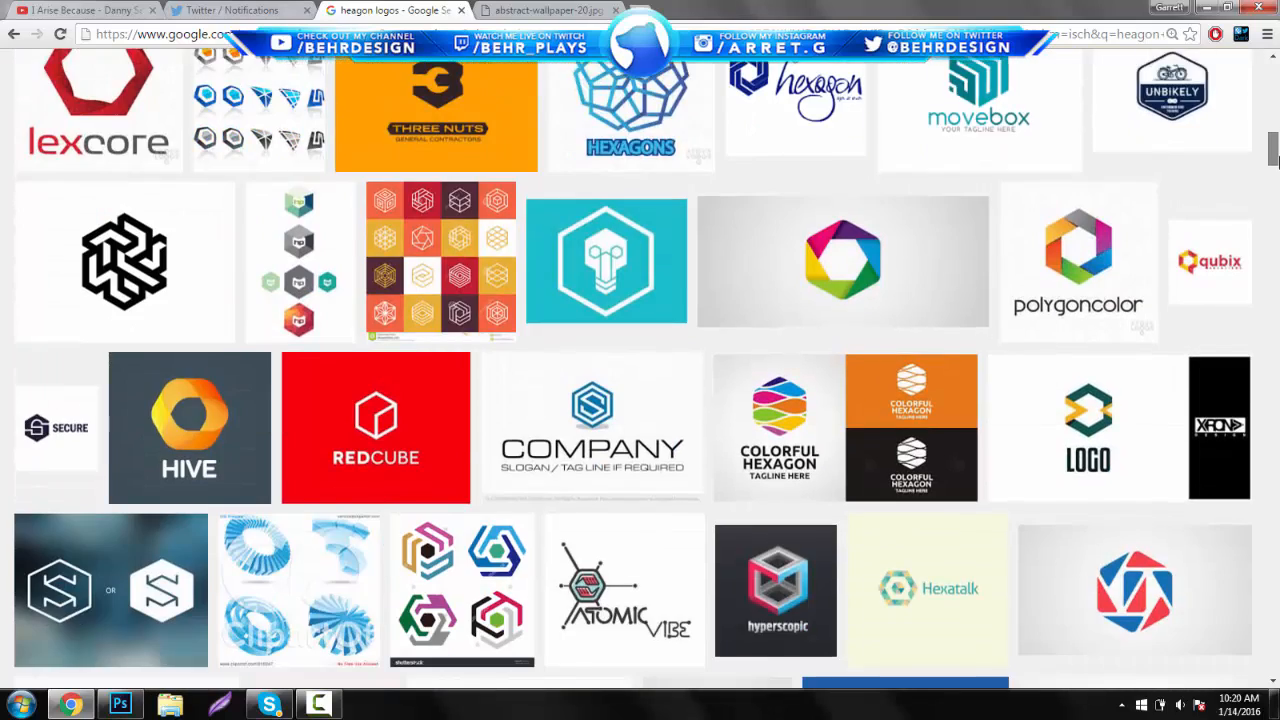
scroll(down, 3)
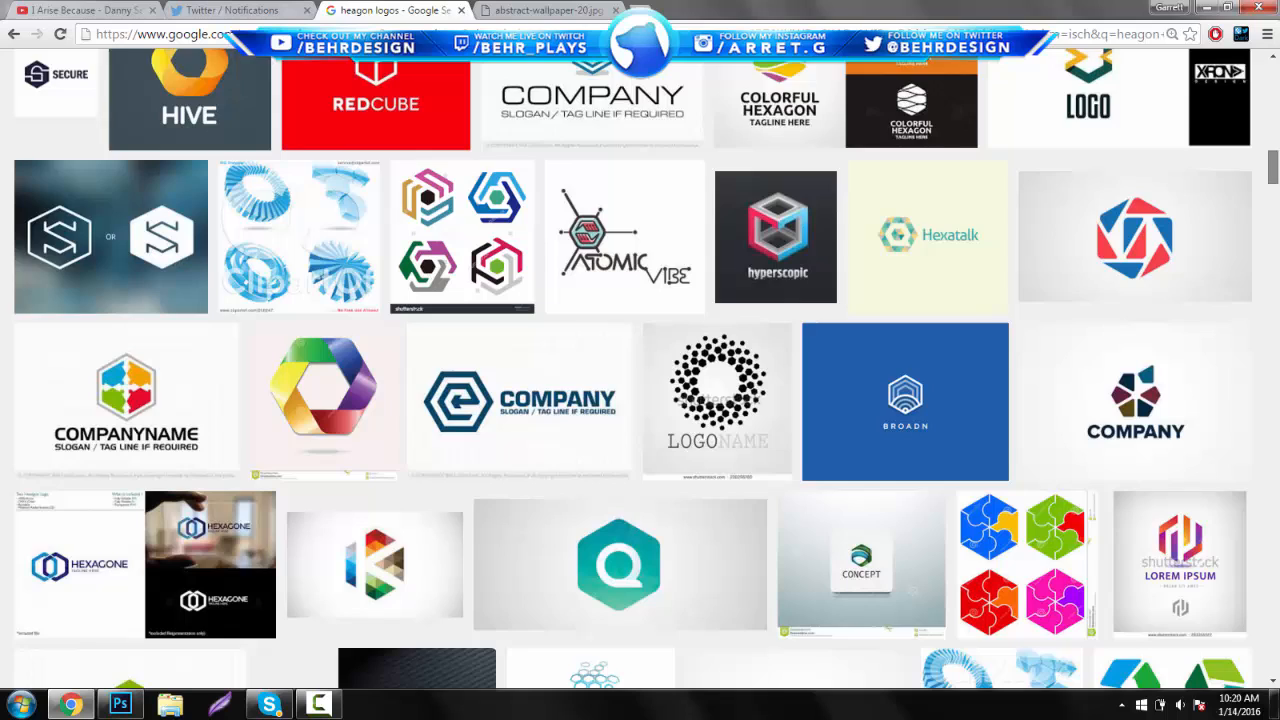
scroll(down, 3)
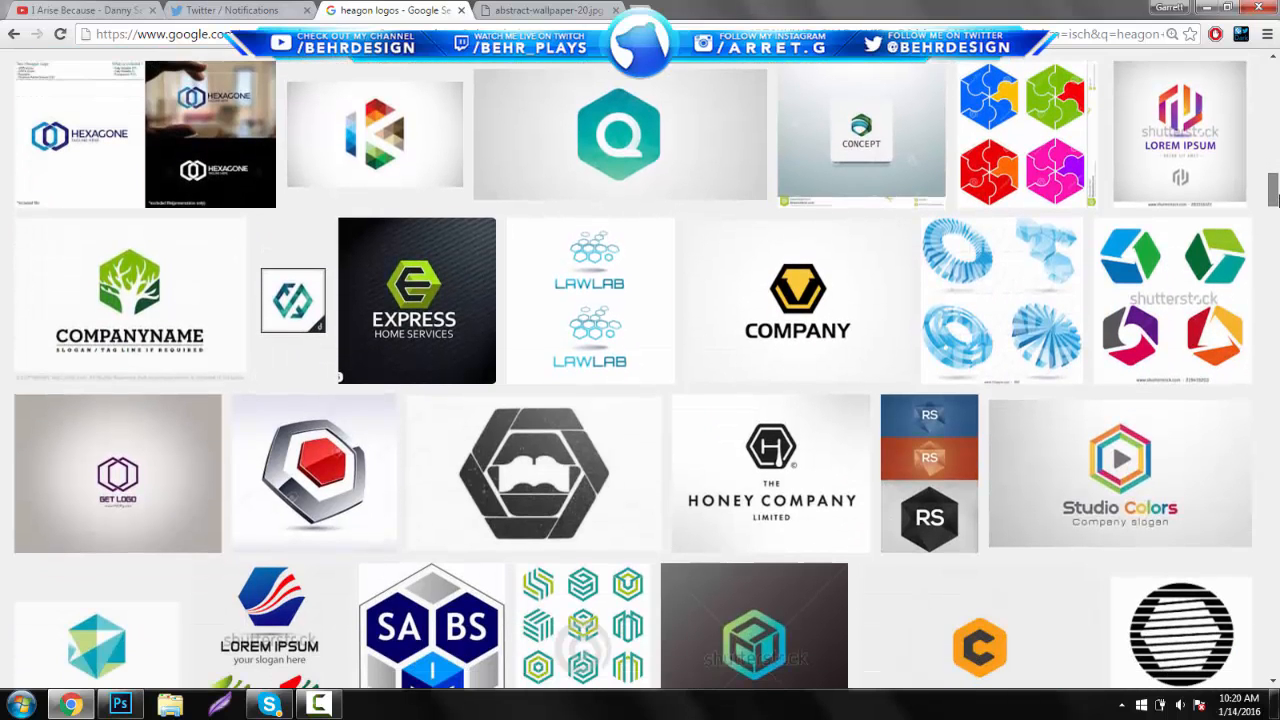
scroll(down, 3)
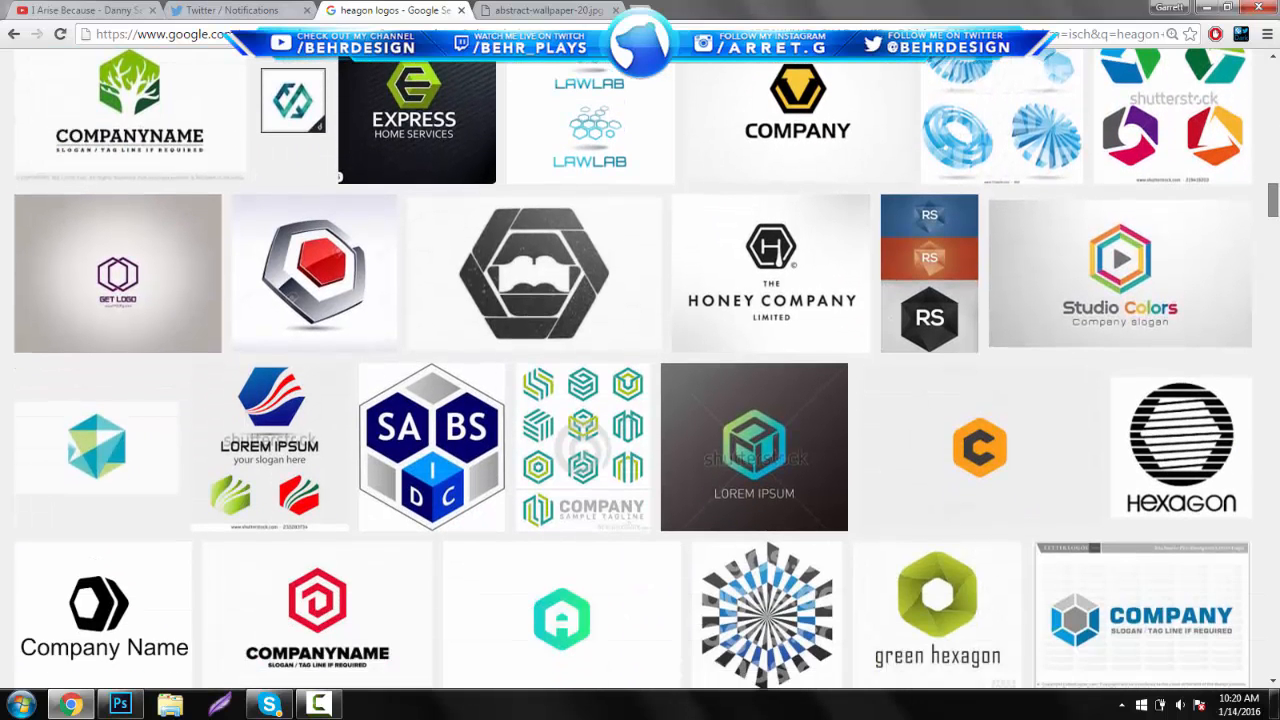
scroll(down, 3)
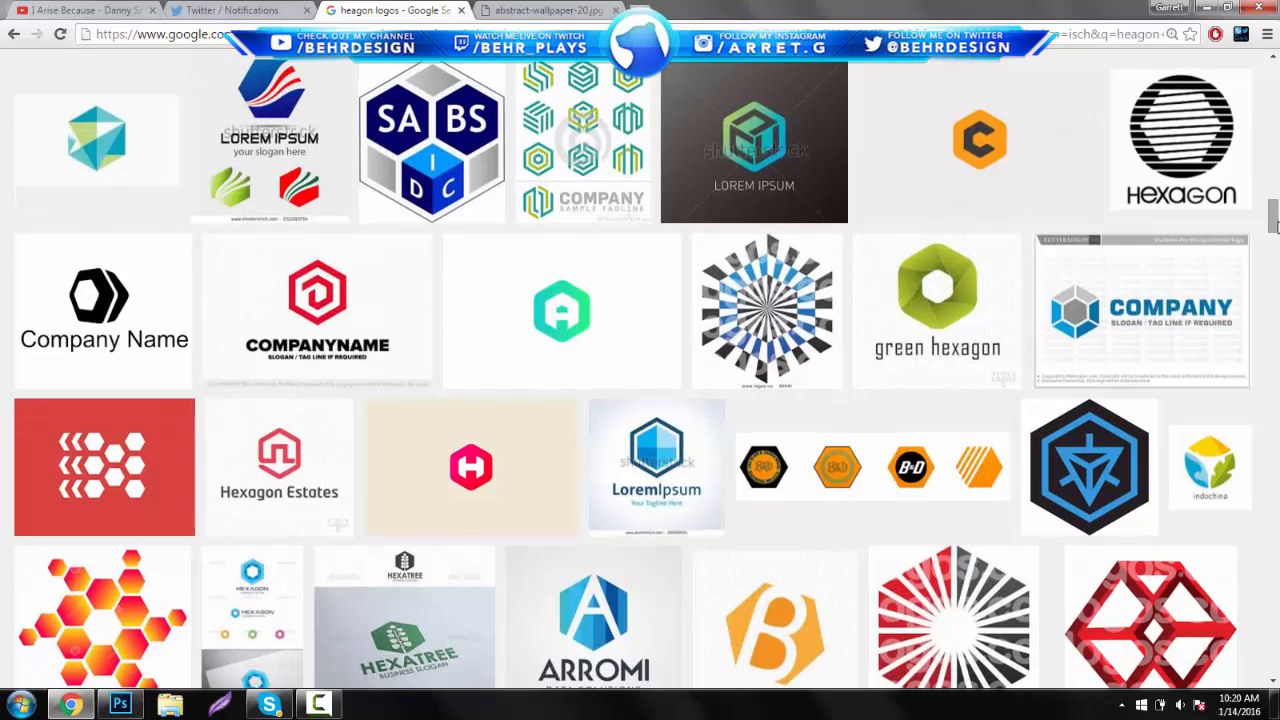
click(119, 705)
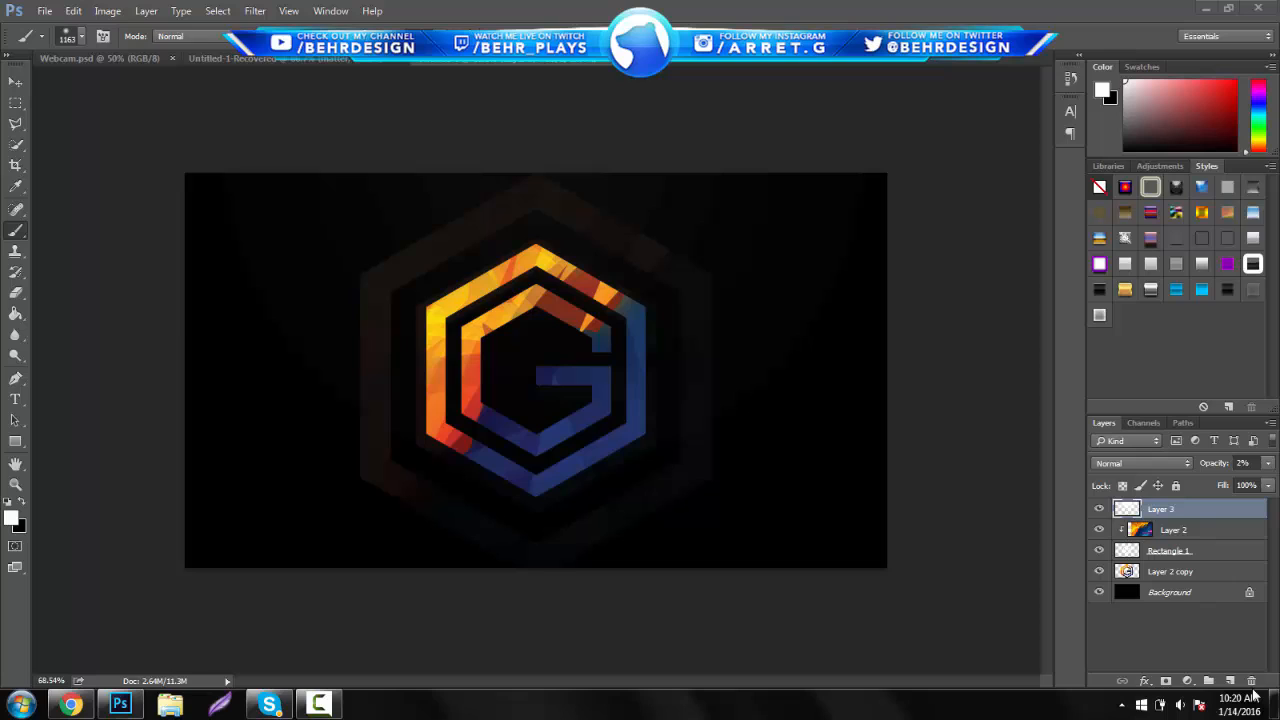
Delete the finished logo layers, leaving a plain black canvas with one empty layer
click(1249, 681)
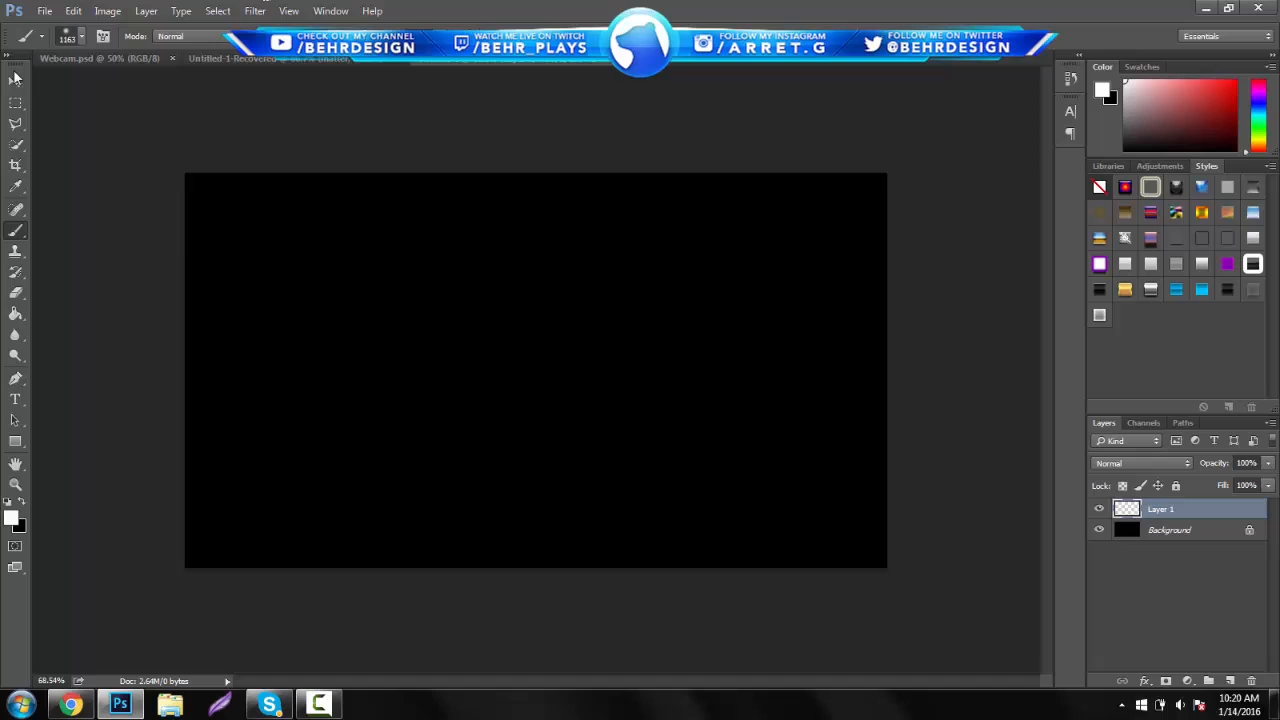
Draw a solid white six-sided polygon centred on the black canvas with the Polygon Tool
click(16, 82)
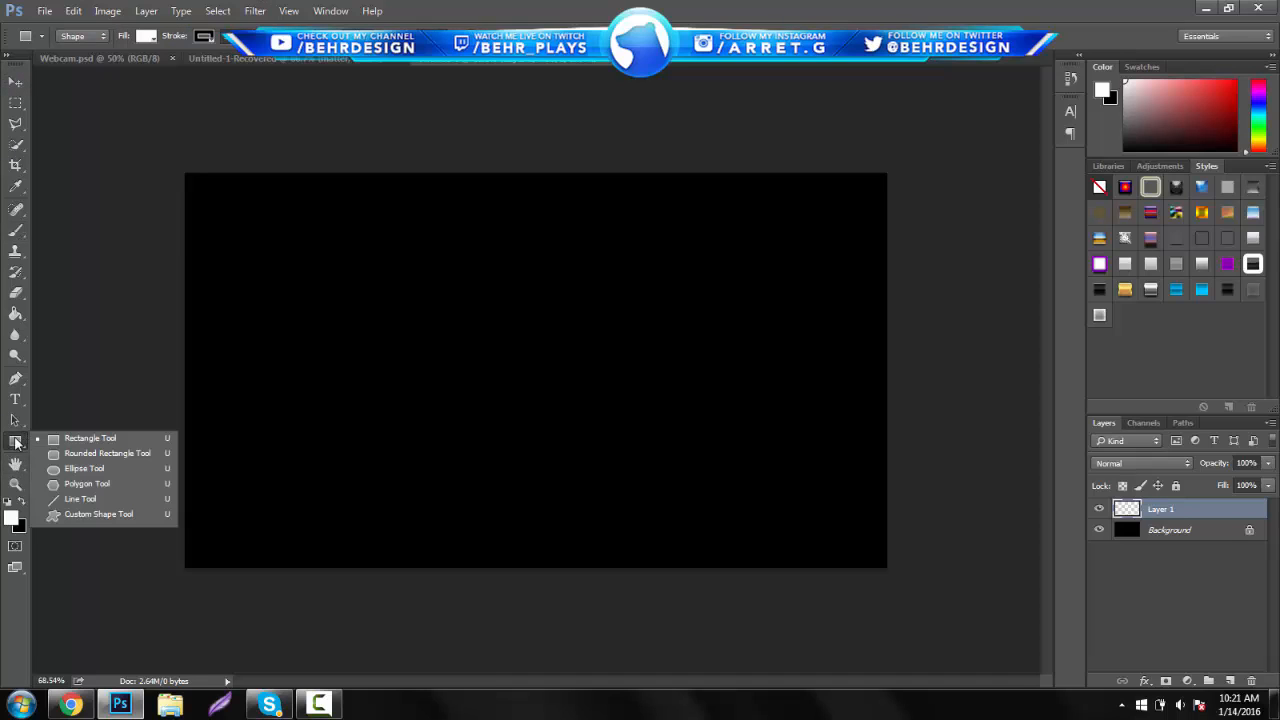
mouse_move(87, 483)
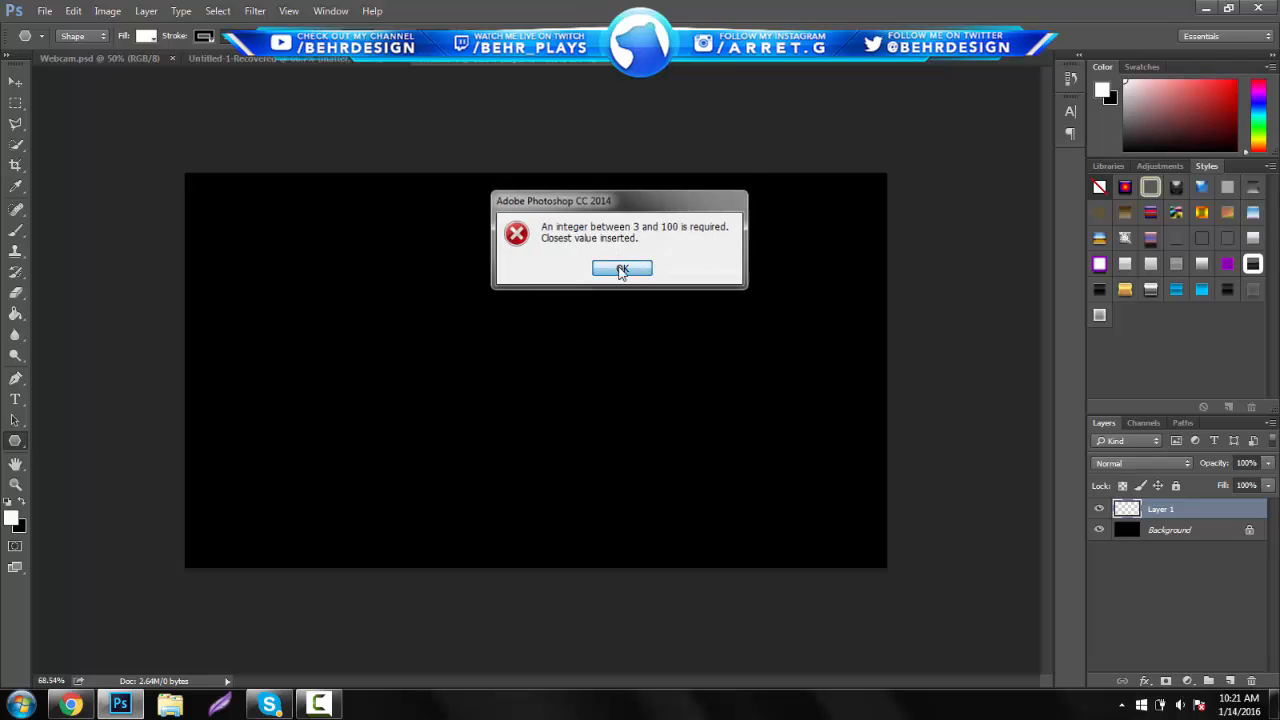
click(622, 269)
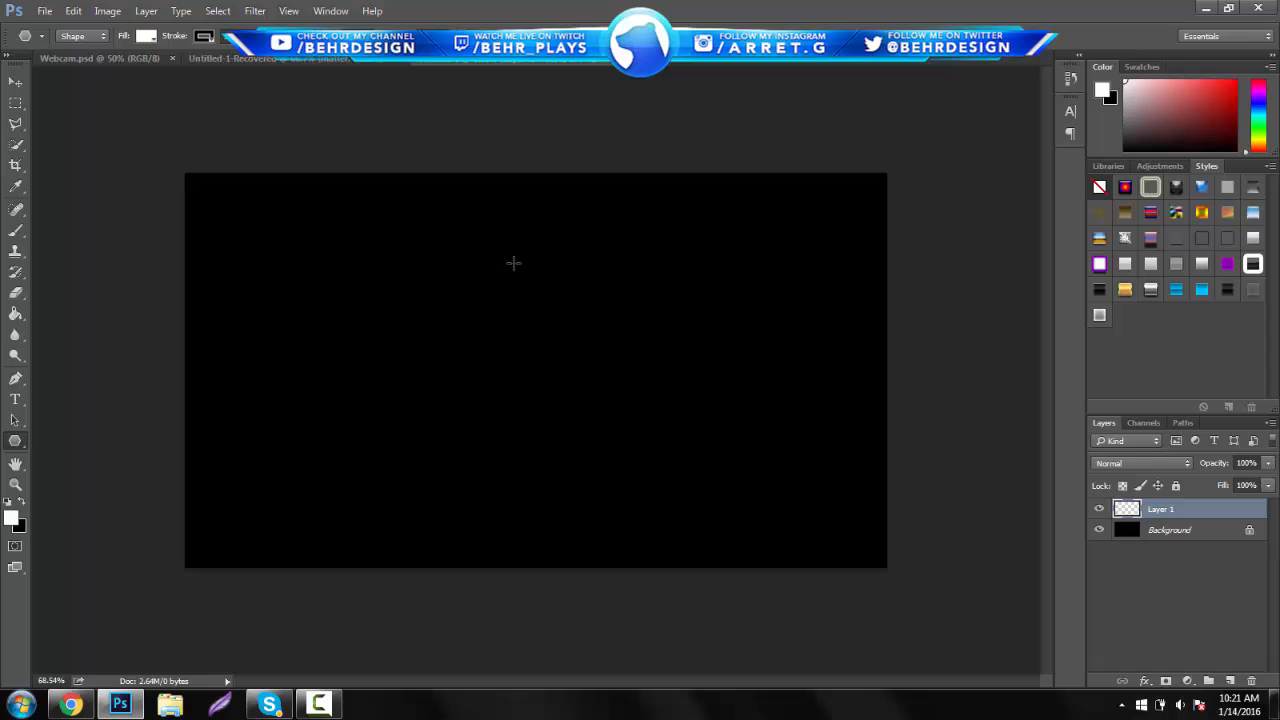
mouse_move(498, 310)
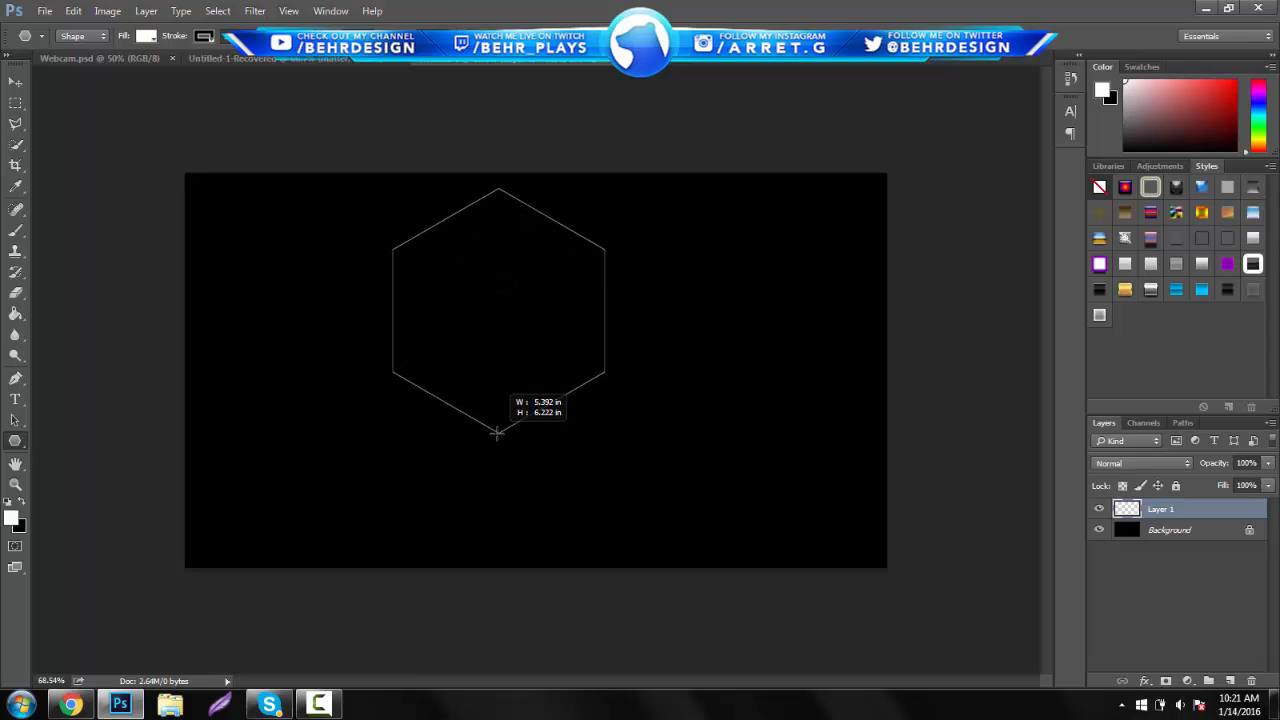
drag(498, 435, 498, 450)
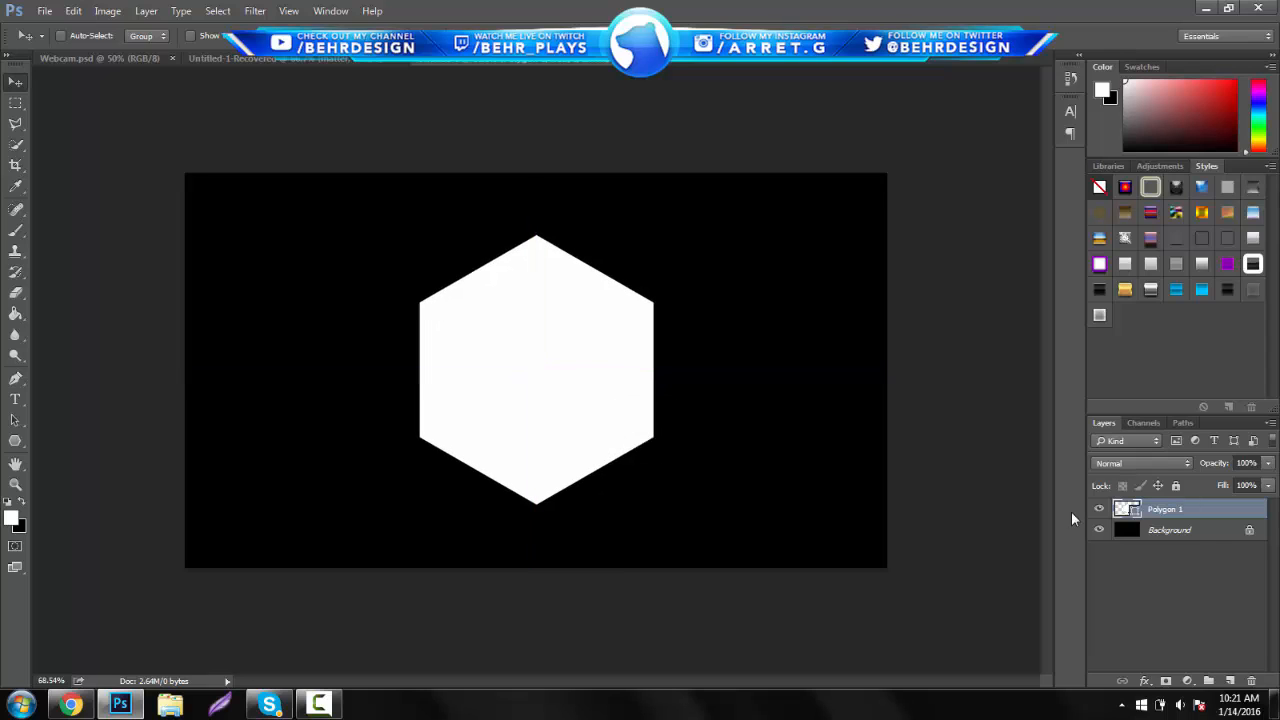
mouse_move(620, 363)
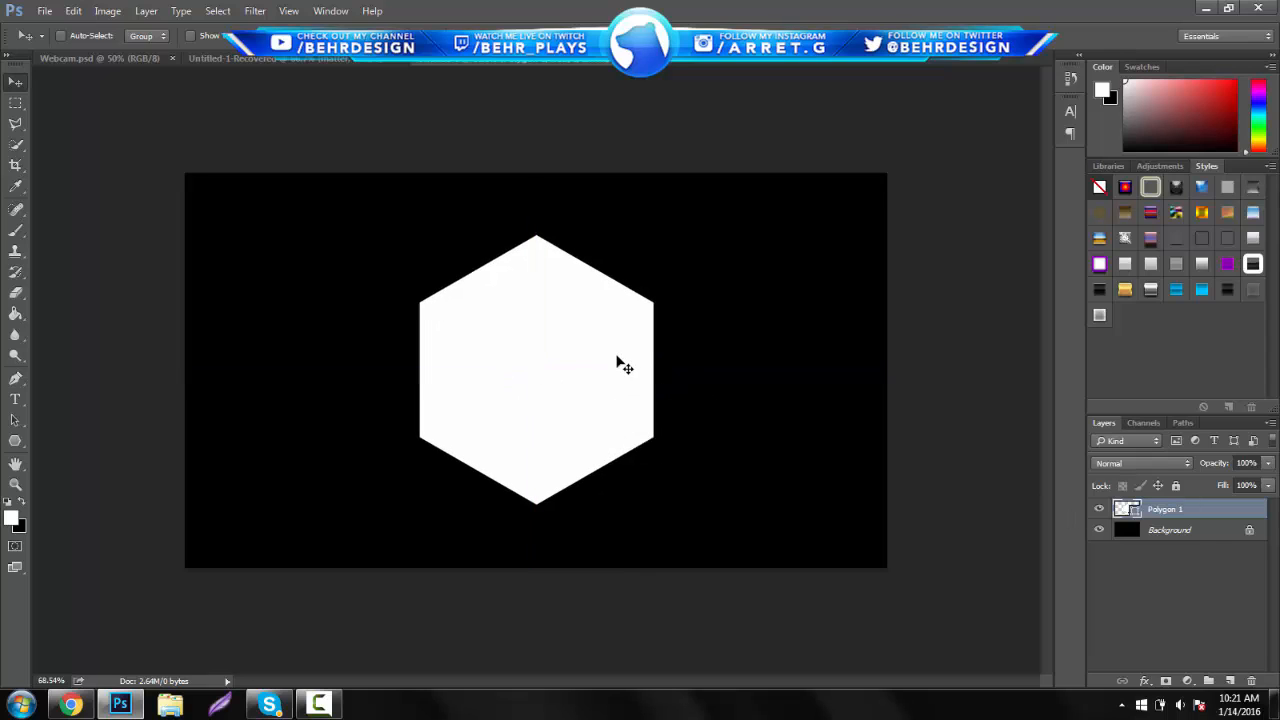
Zero the hexagon's fill and apply a white 40 px inside stroke, making it a thick outline
double_click(1165, 509)
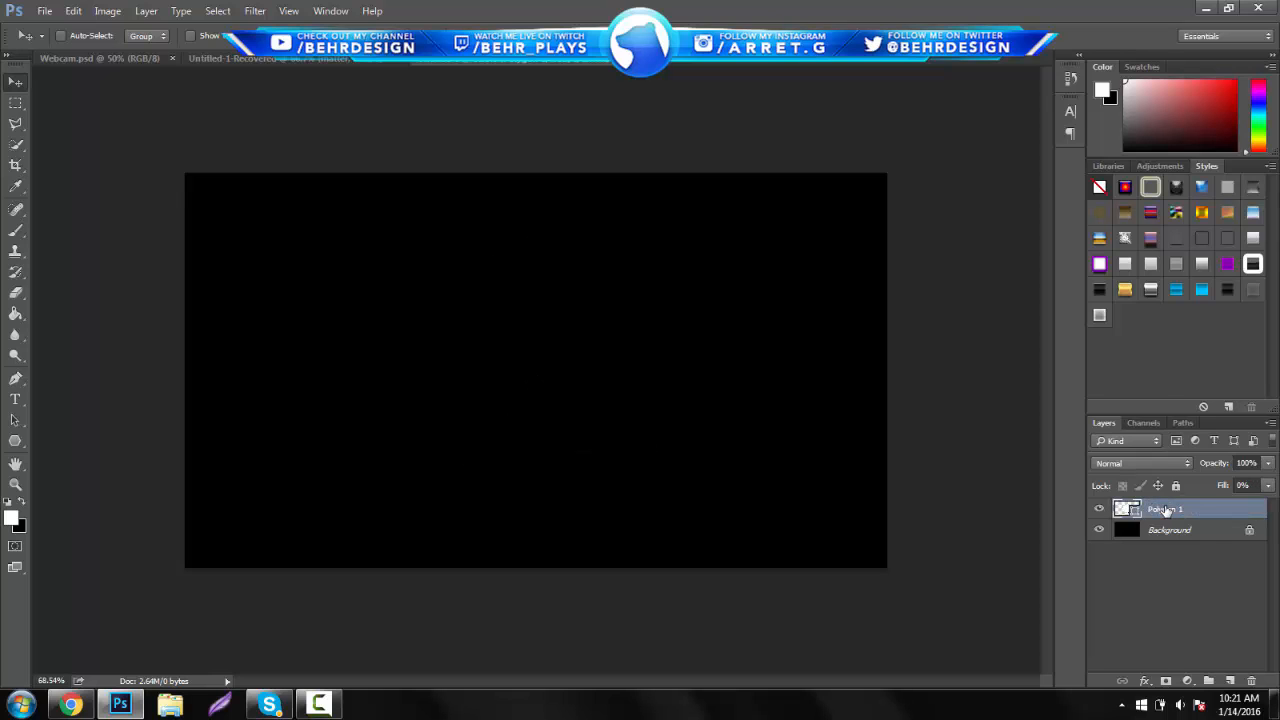
double_click(1165, 509)
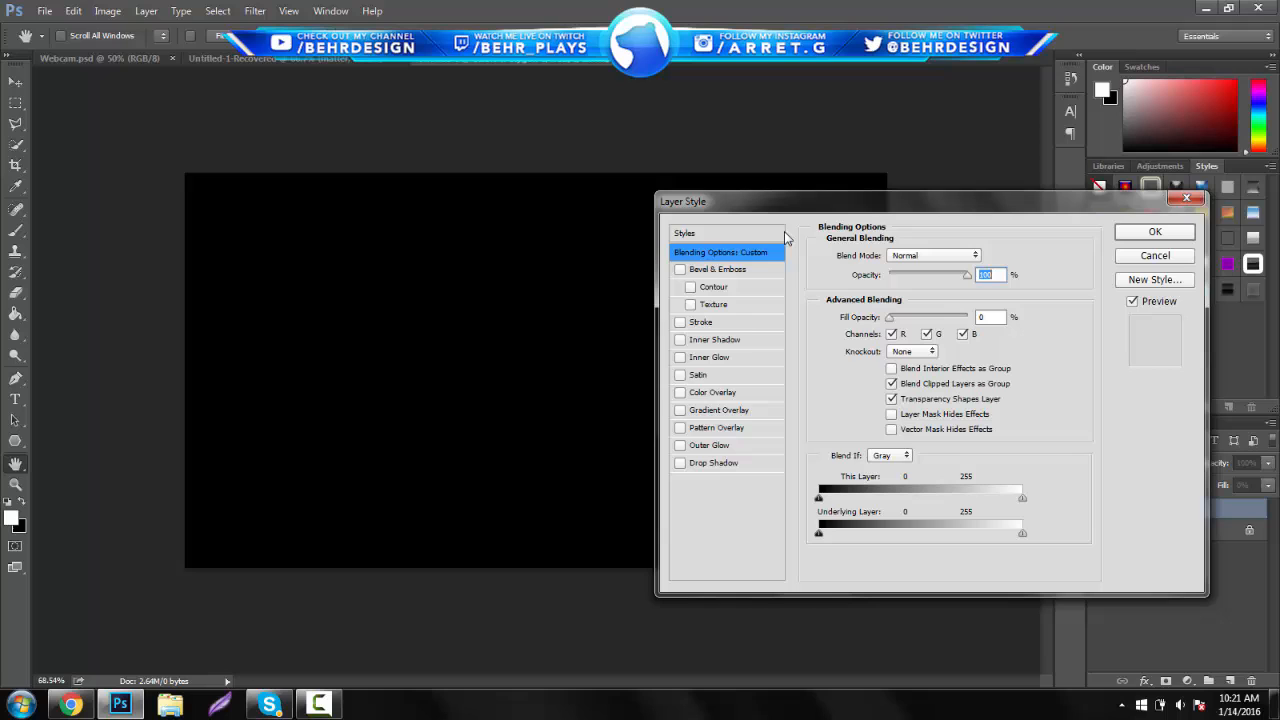
click(701, 322)
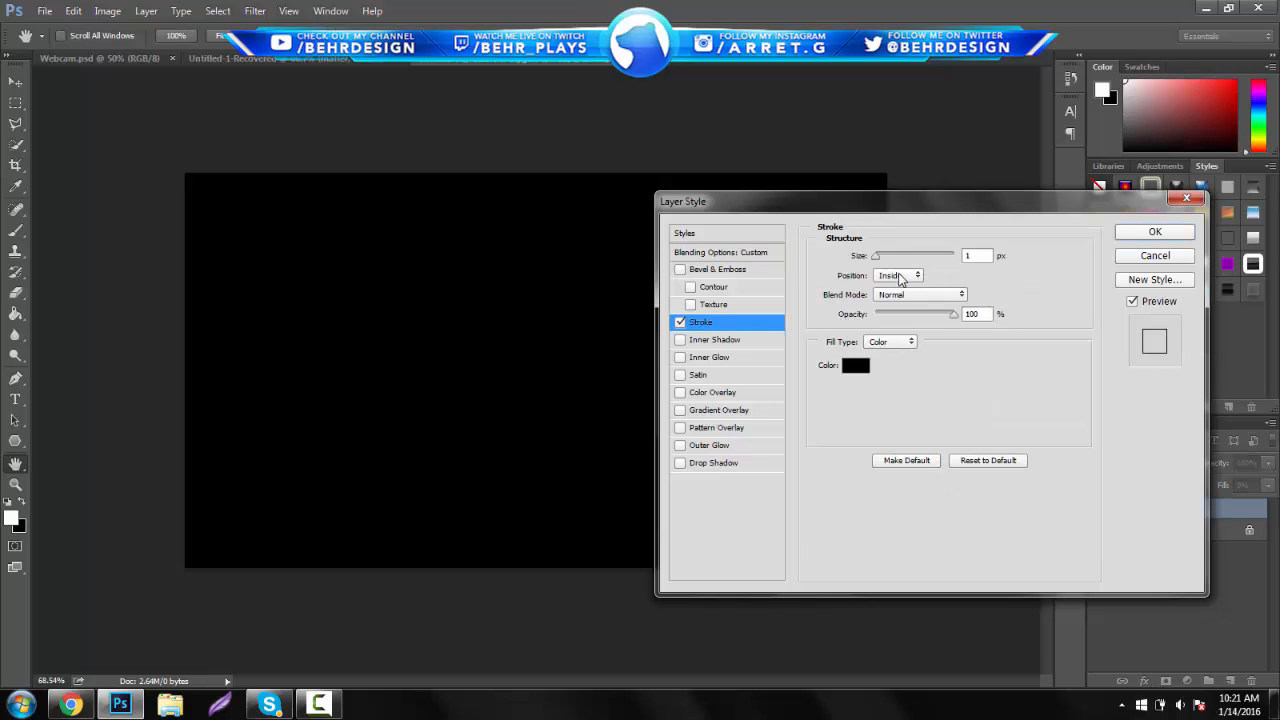
mouse_move(855, 365)
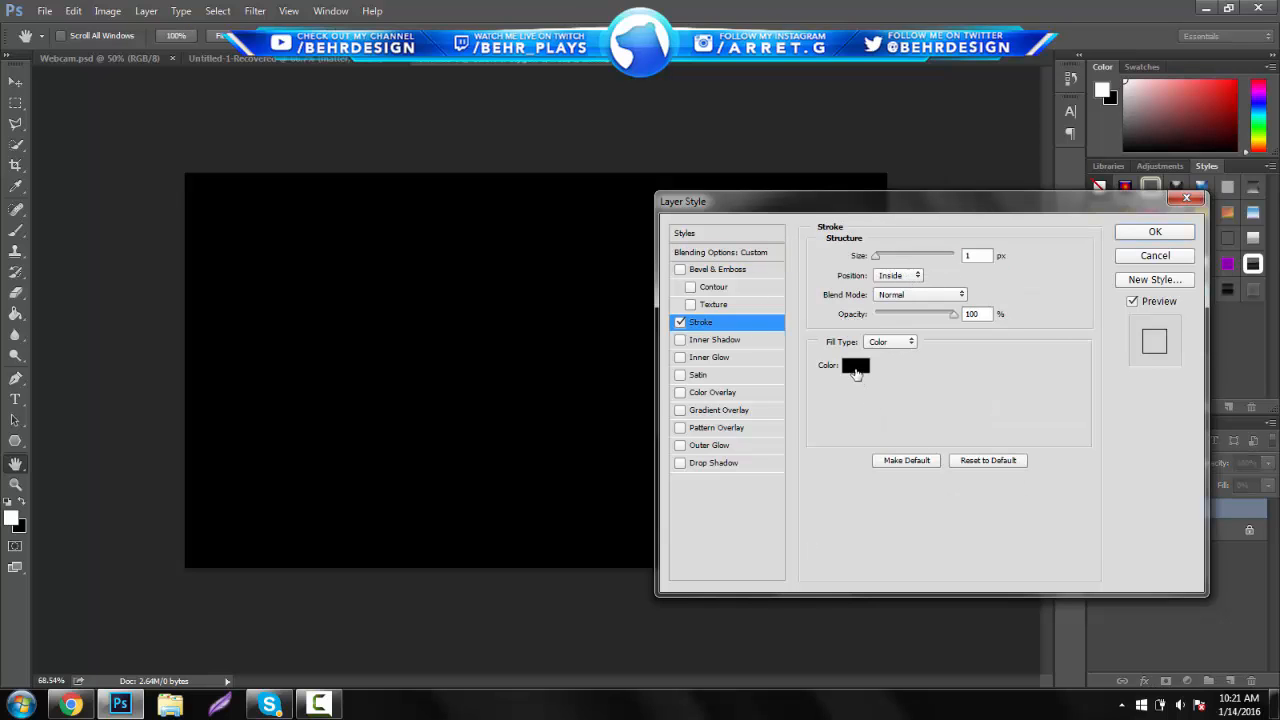
click(855, 365)
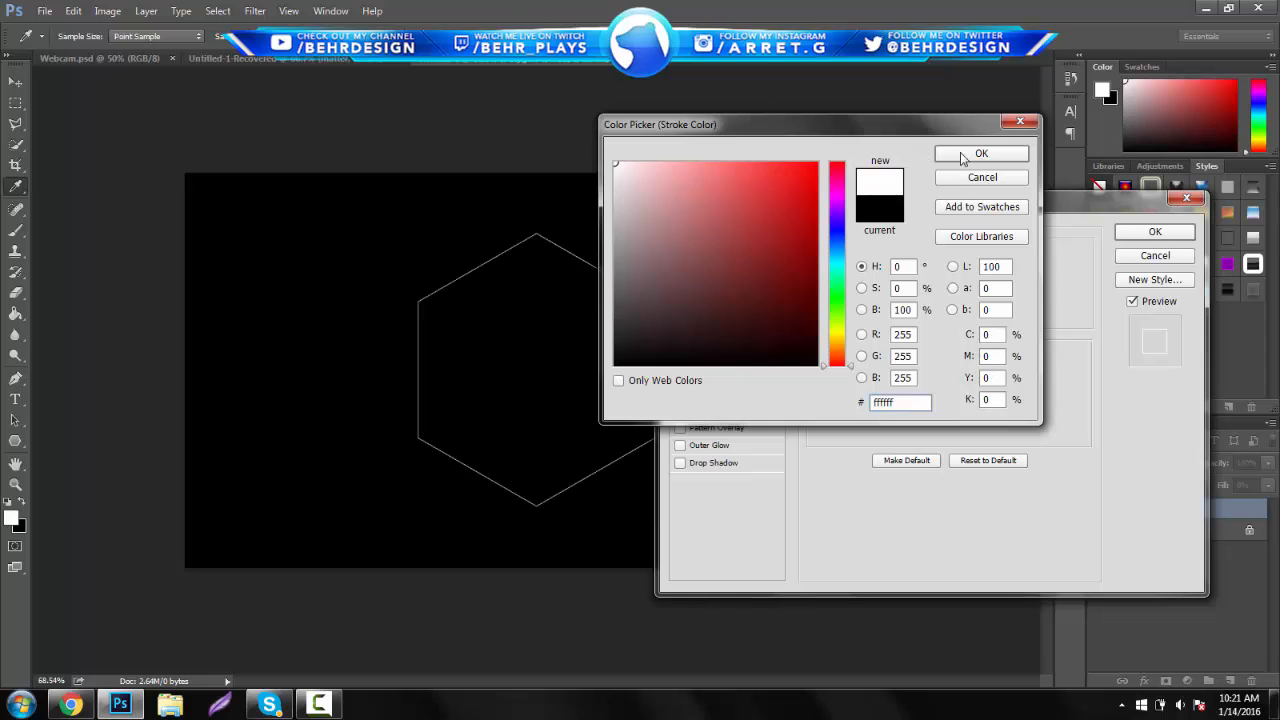
click(981, 153)
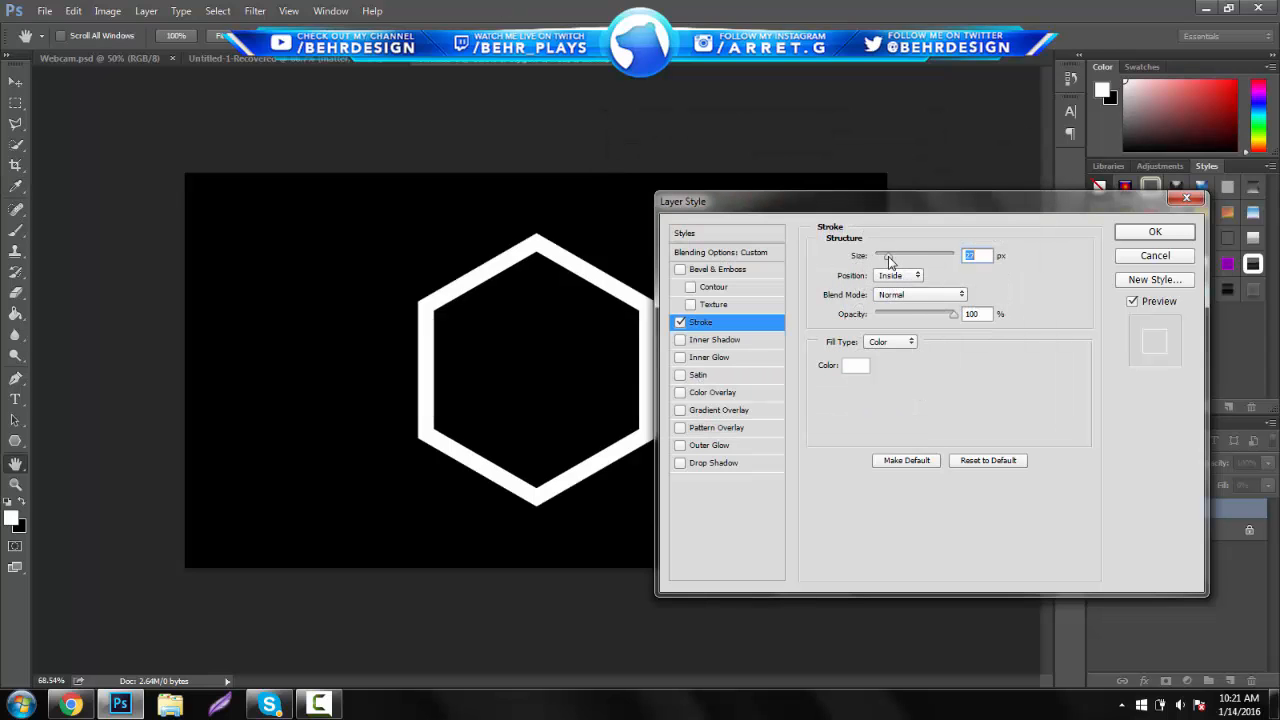
drag(875, 255, 895, 255)
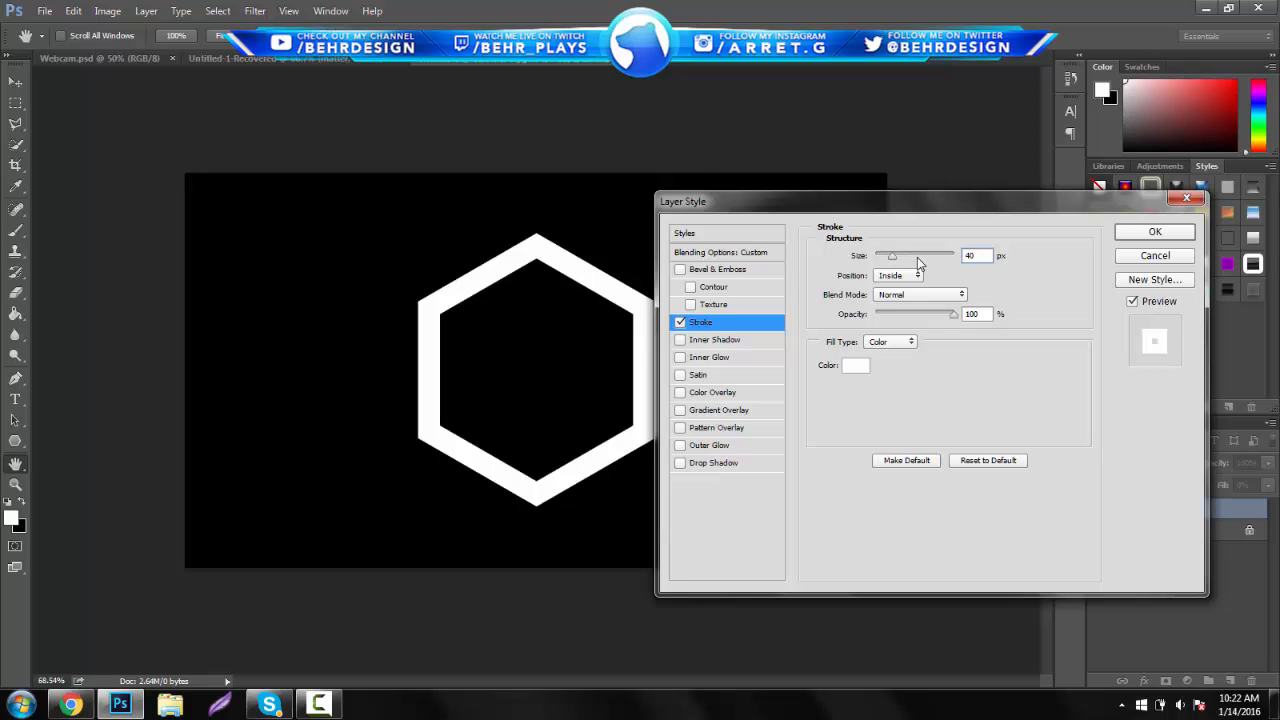
click(1154, 231)
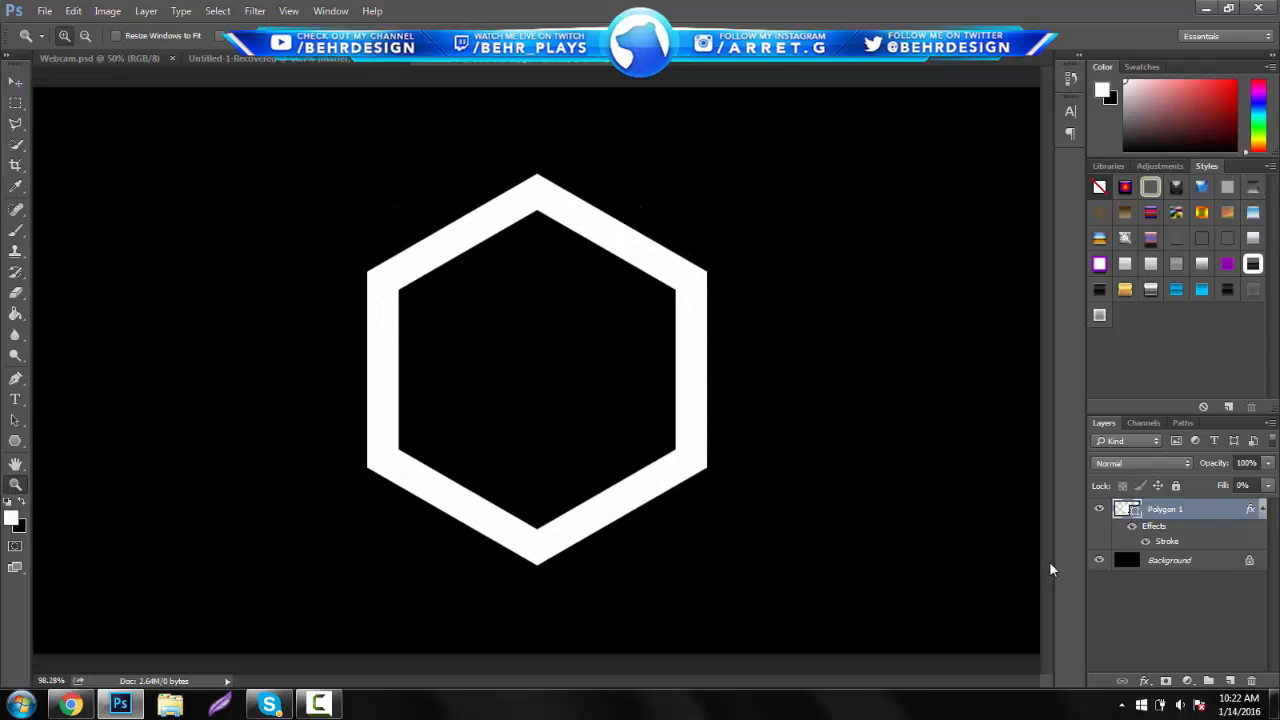
Scale the duplicated hexagon ring down and centre it inside the original, leaving a black gap
click(1099, 559)
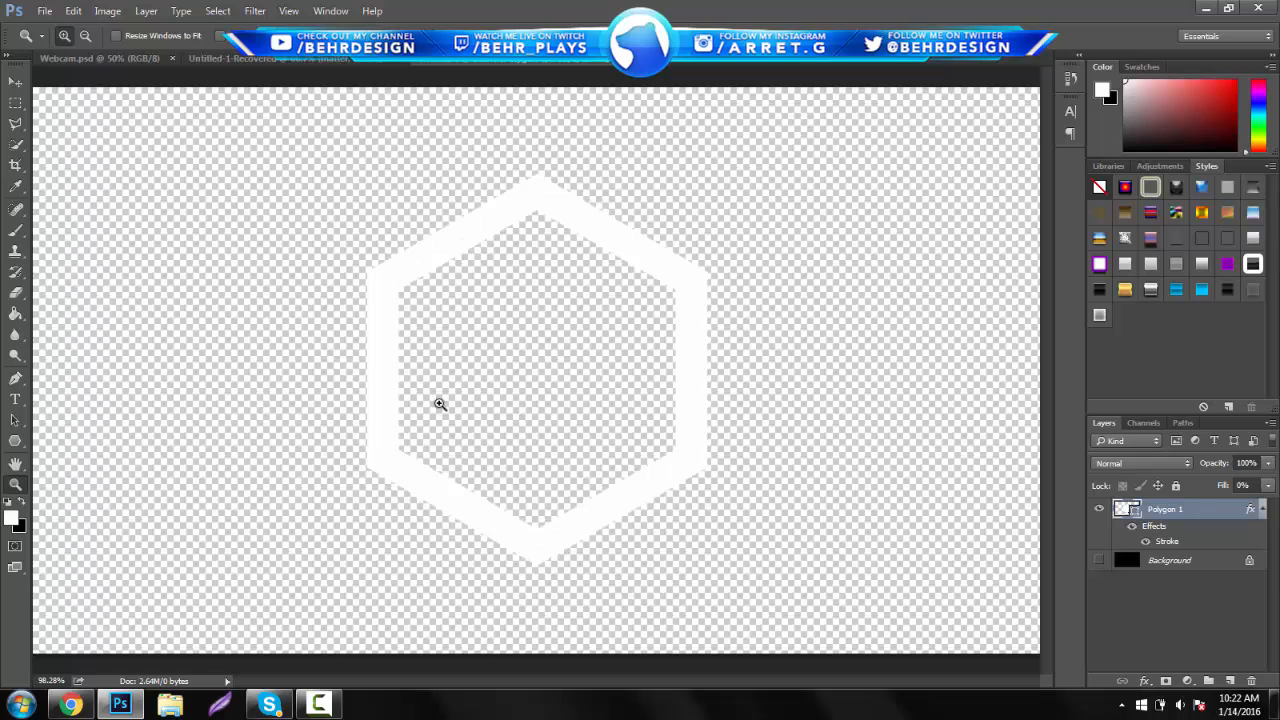
click(1099, 560)
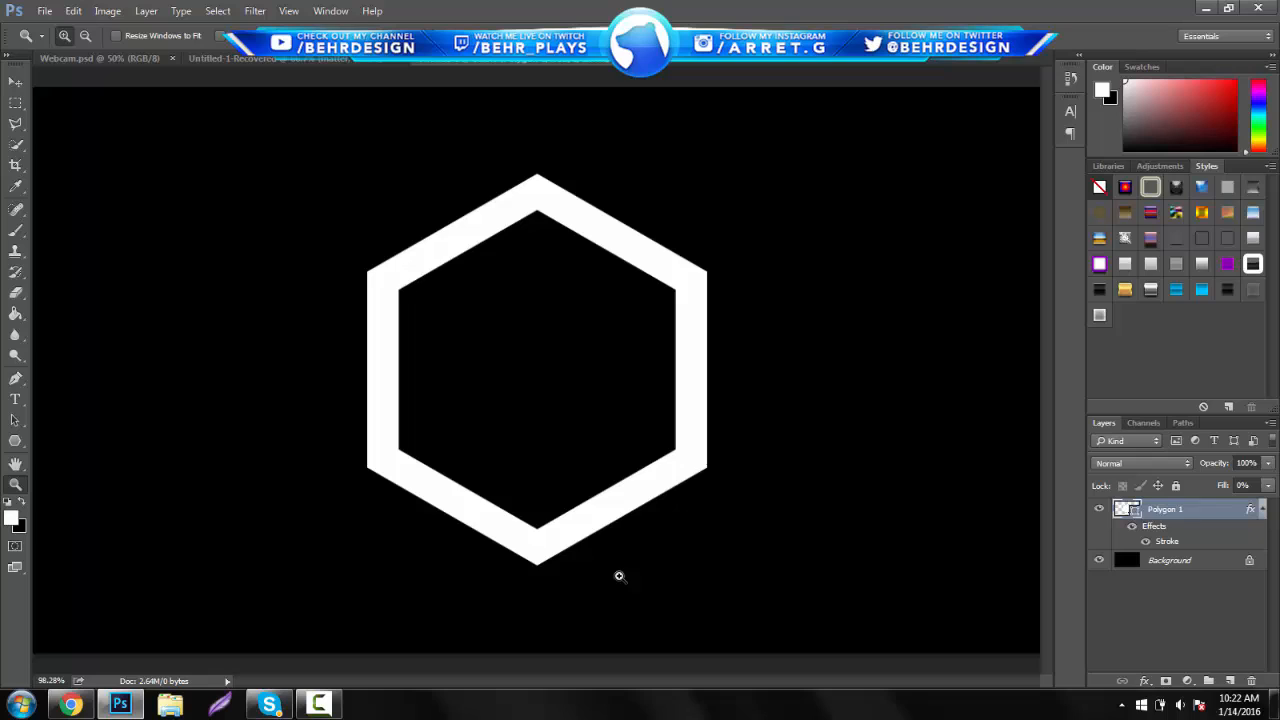
mouse_move(1078, 474)
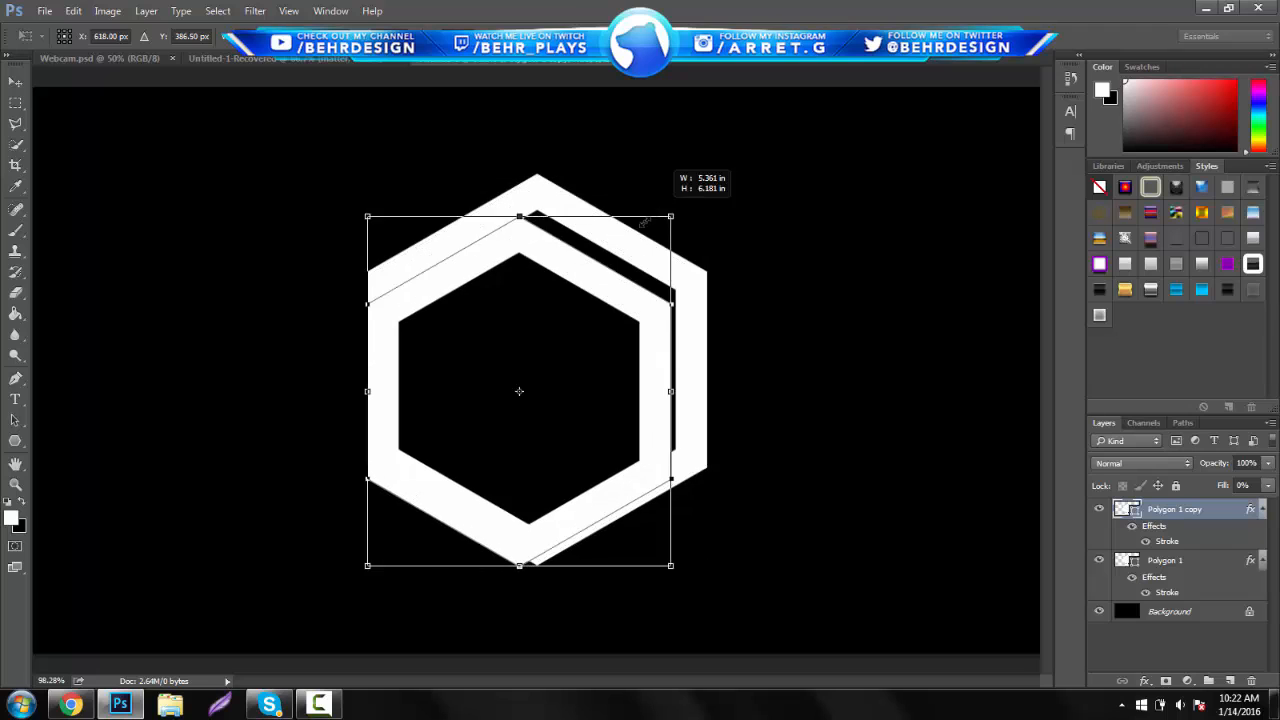
drag(519, 391, 543, 405)
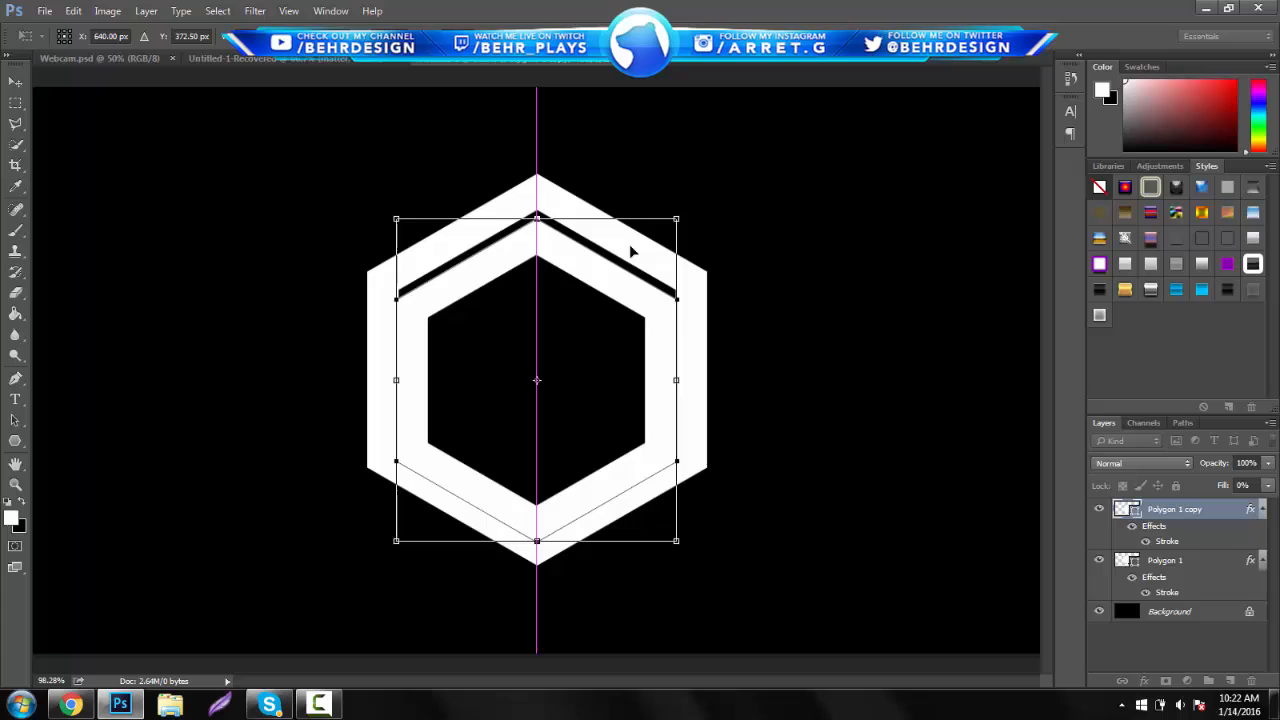
drag(675, 220, 643, 255)
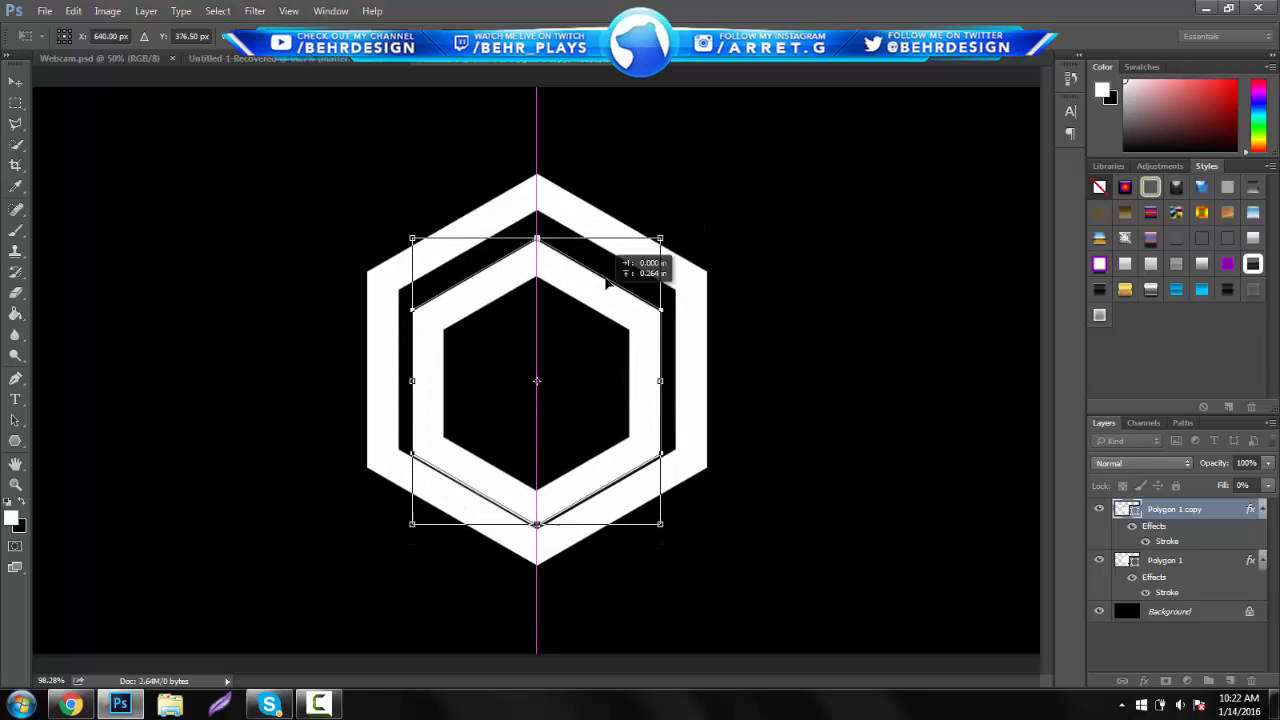
drag(537, 380, 537, 360)
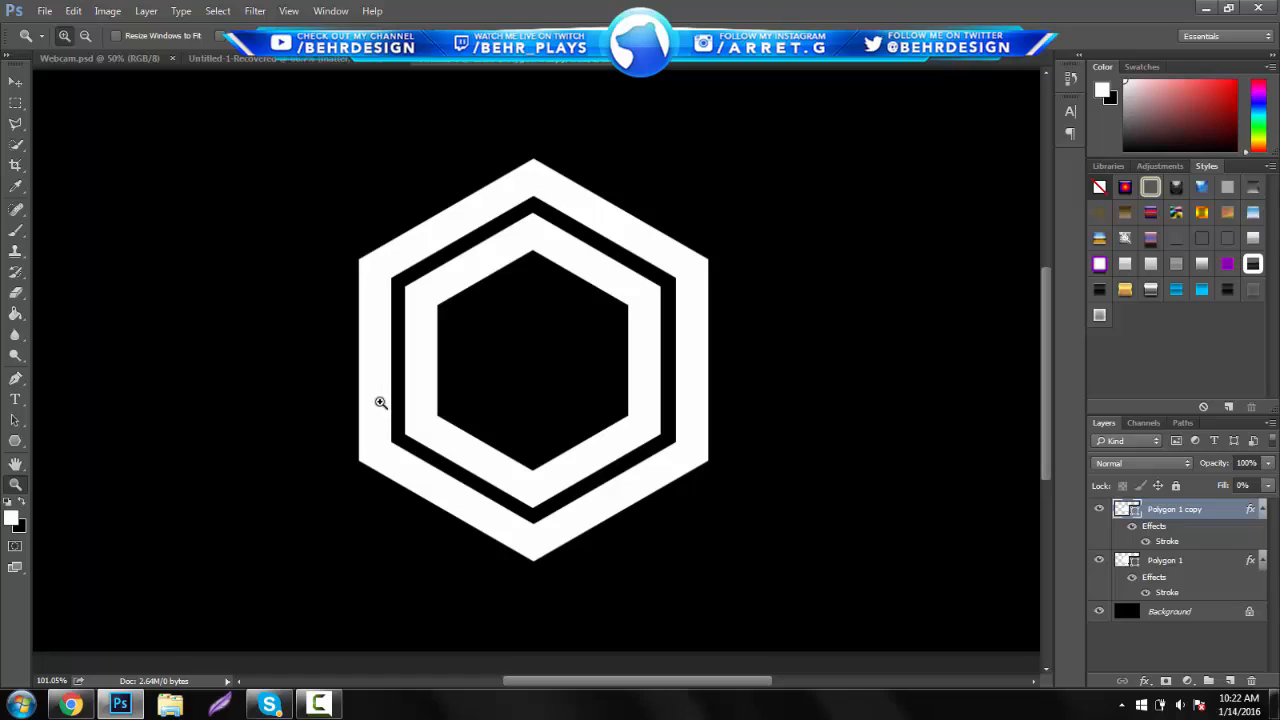
mouse_move(454, 368)
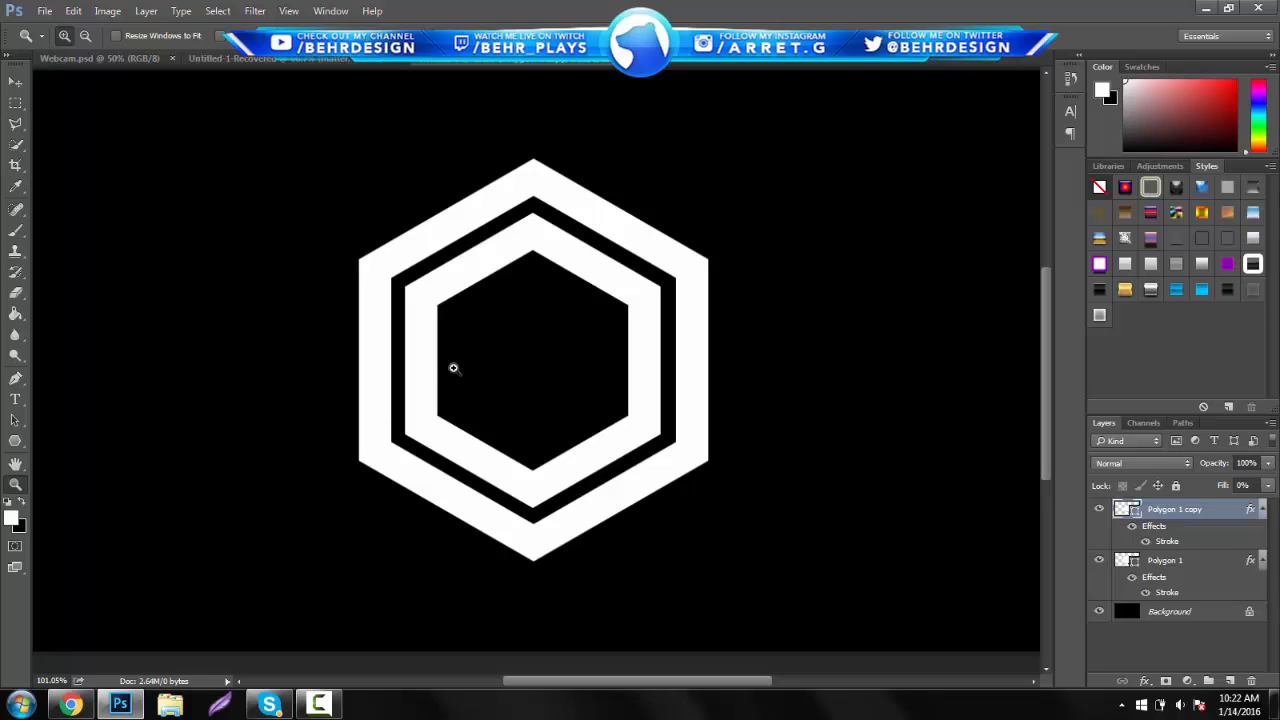
mouse_move(408, 274)
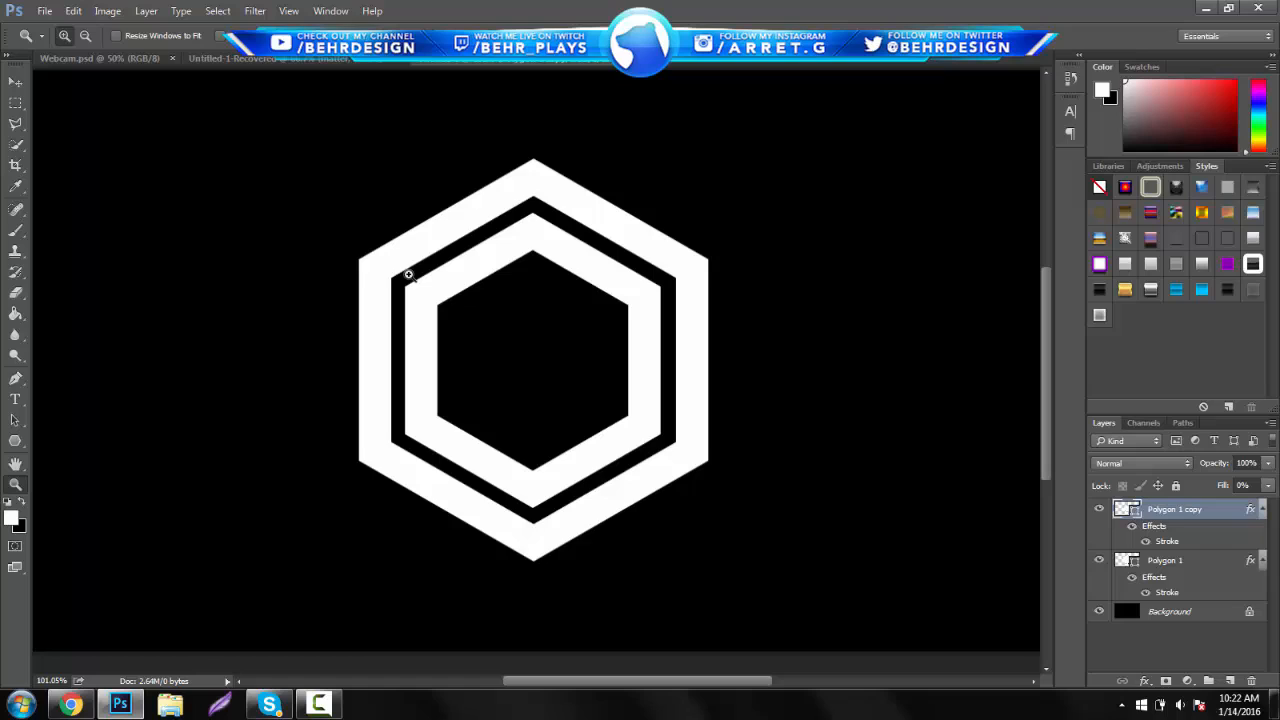
mouse_move(855, 484)
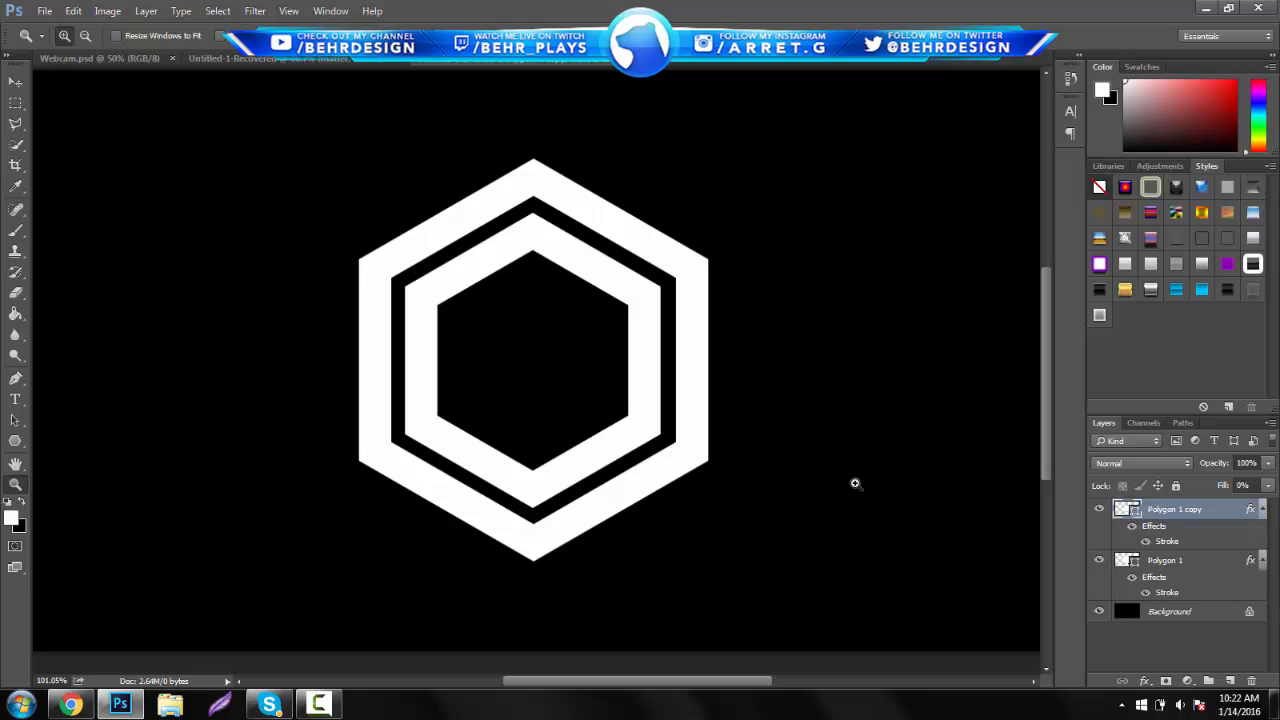
mouse_move(610, 482)
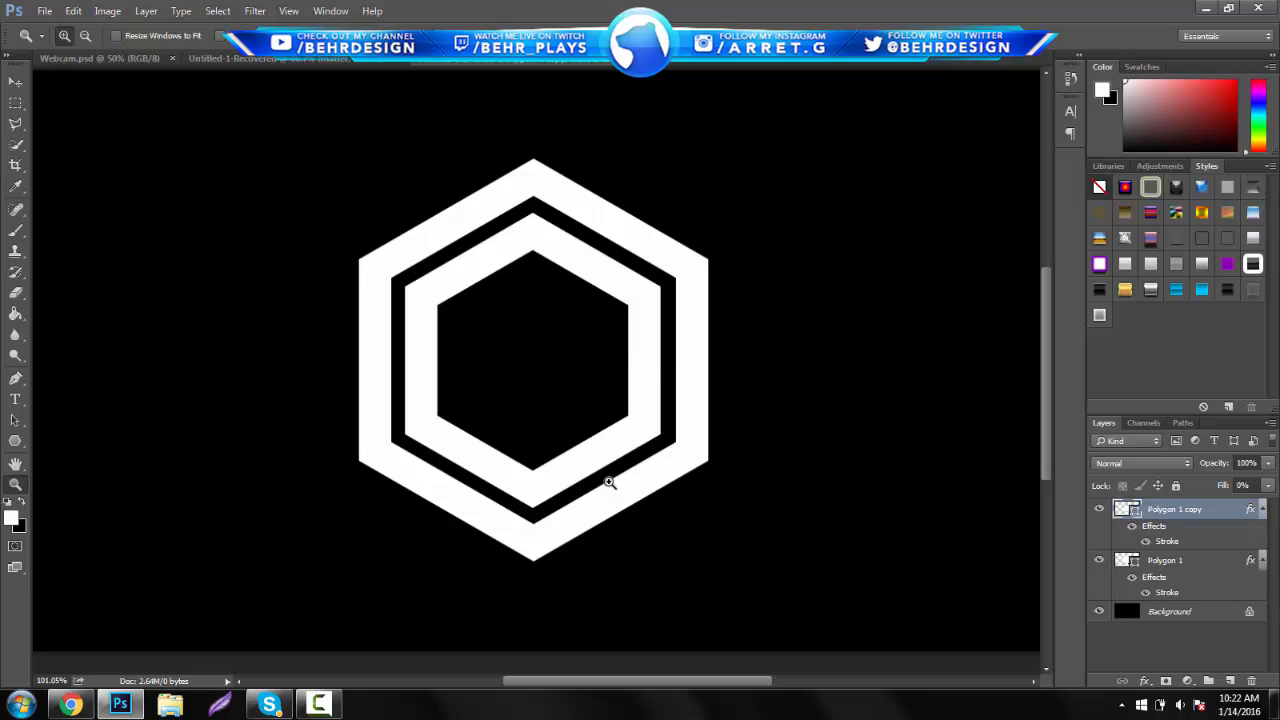
mouse_move(827, 459)
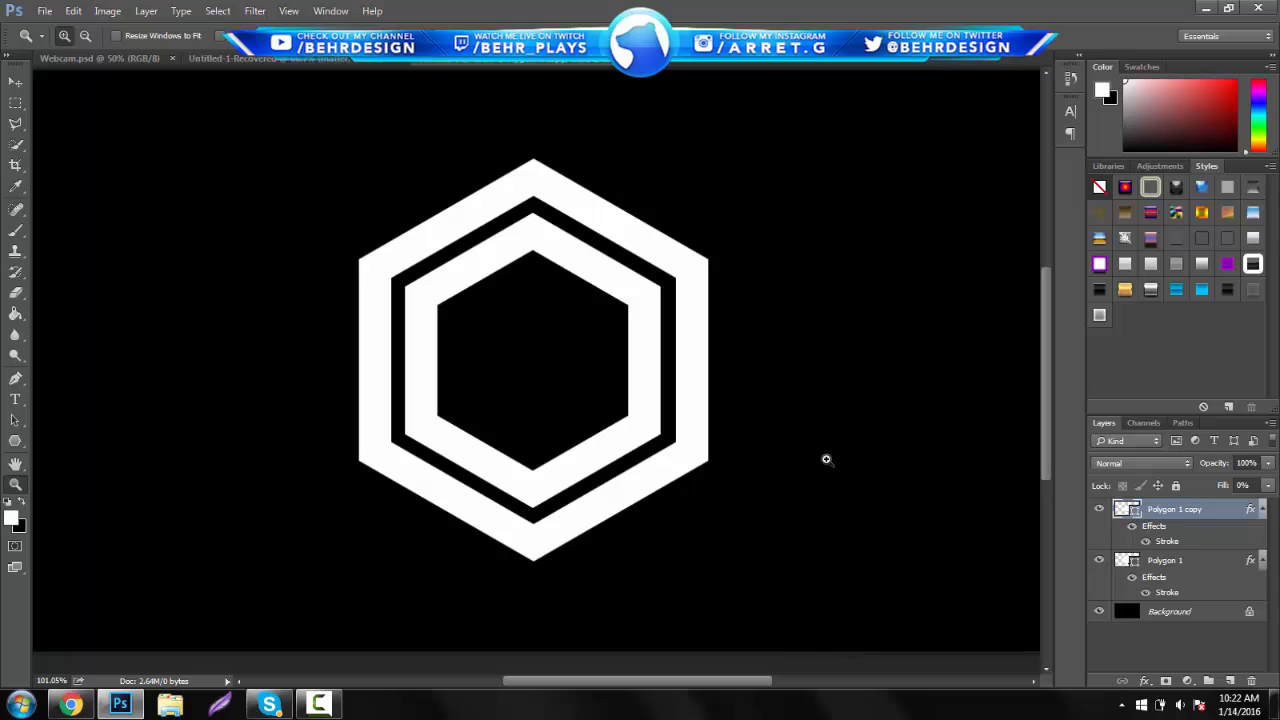
mouse_move(490, 352)
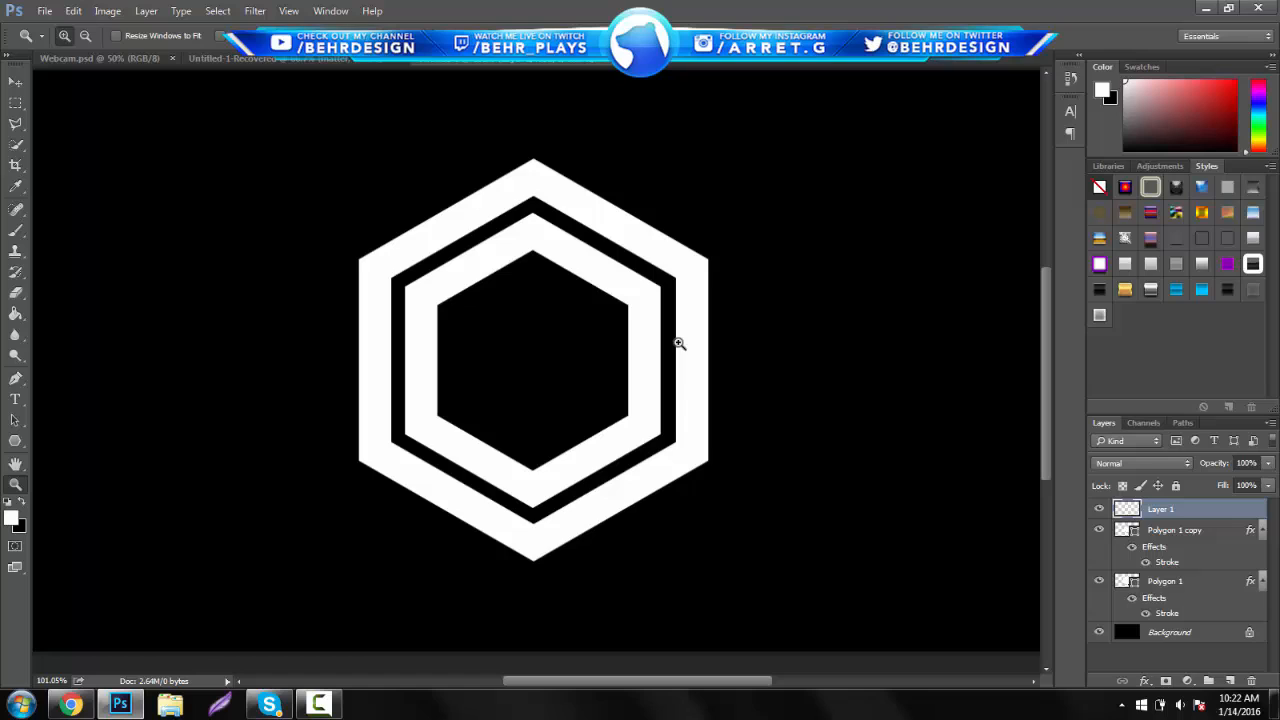
Select the inner ring's bottom middle with the Polygonal Lasso and fill it black
click(15, 445)
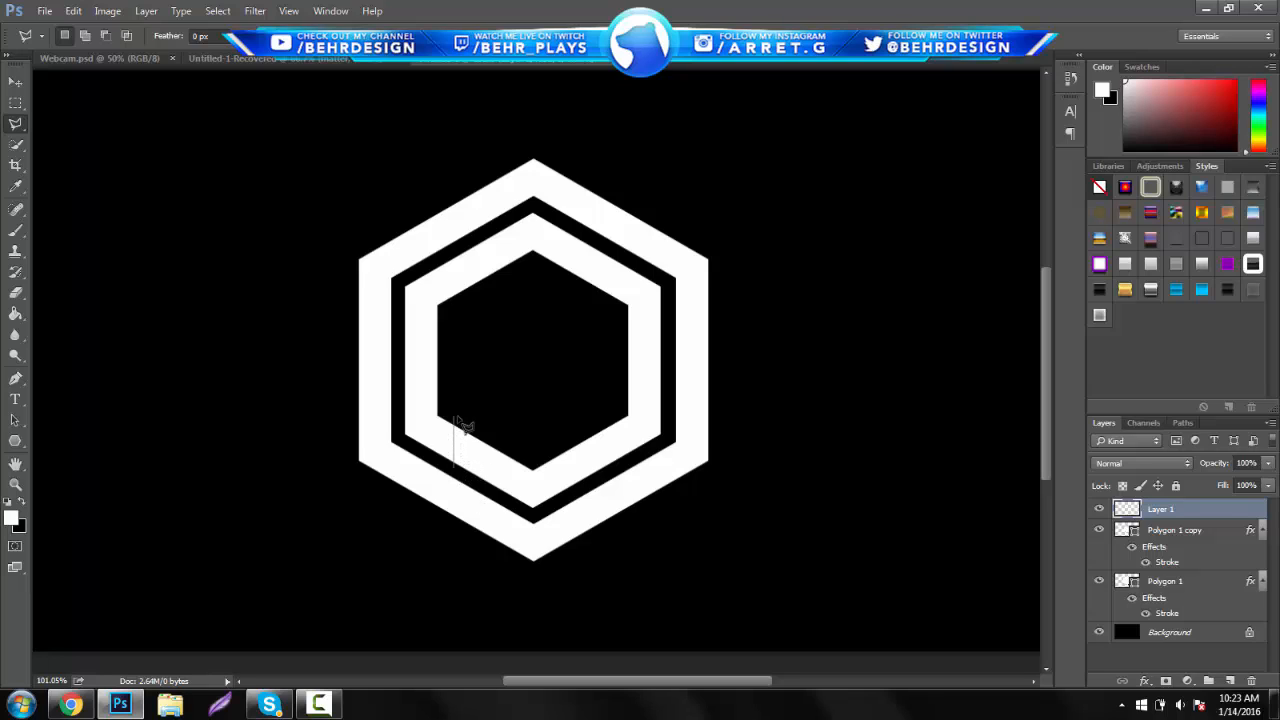
drag(453, 418, 605, 468)
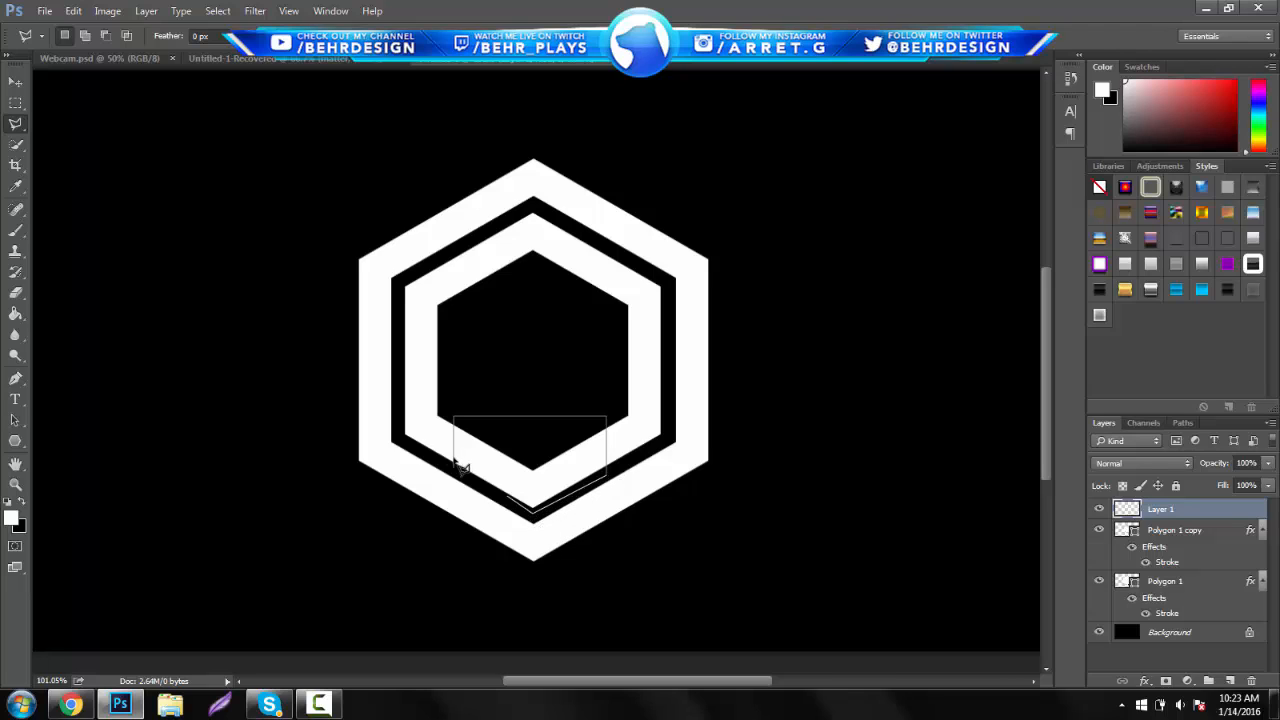
drag(455, 418, 605, 505)
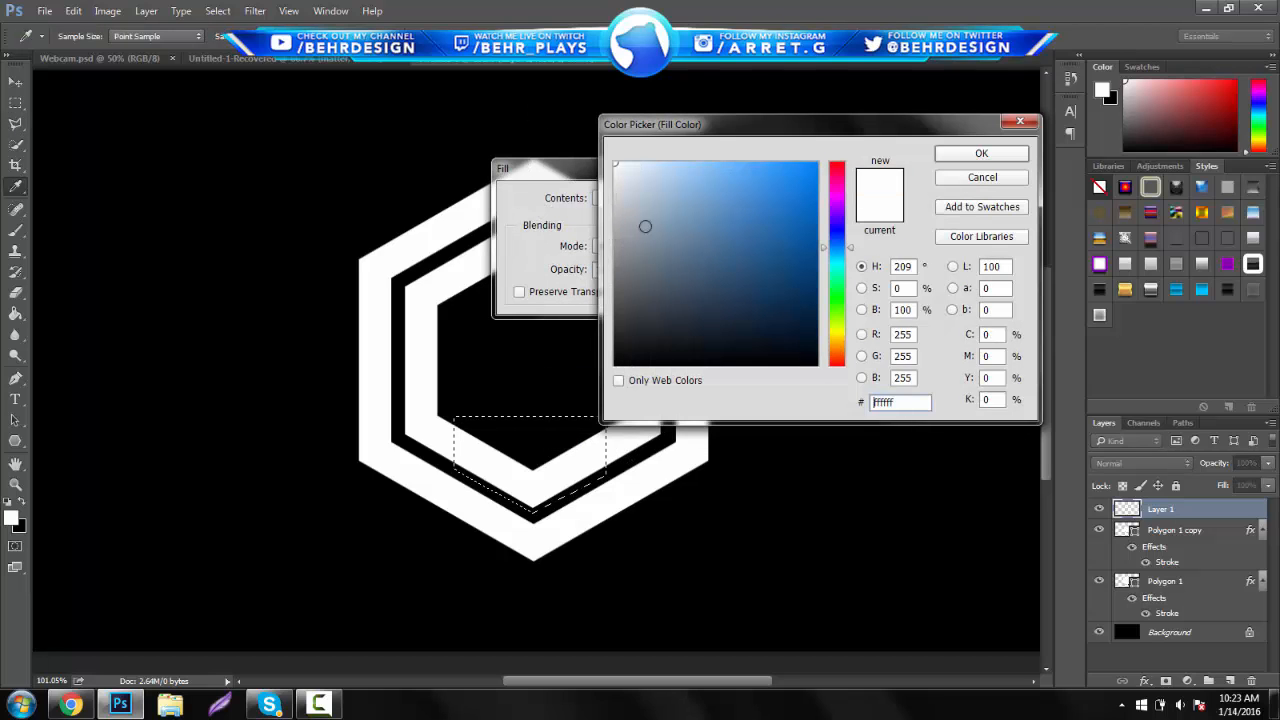
click(981, 153)
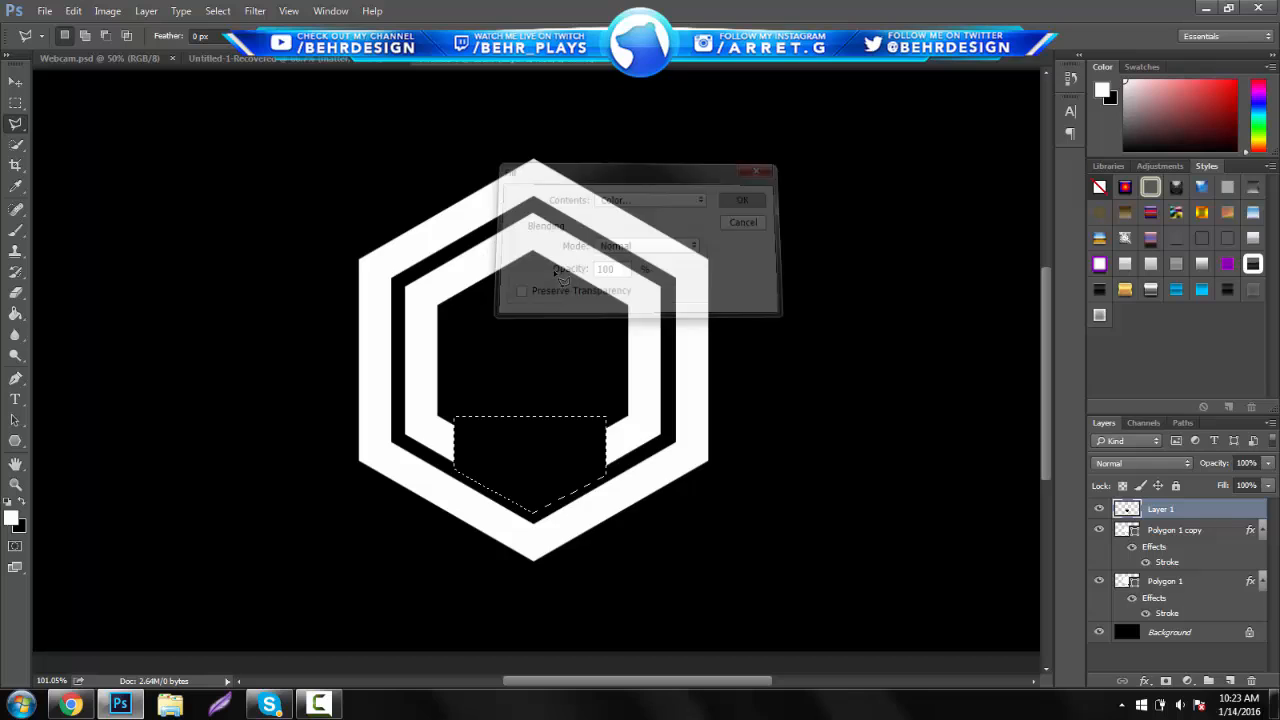
click(743, 199)
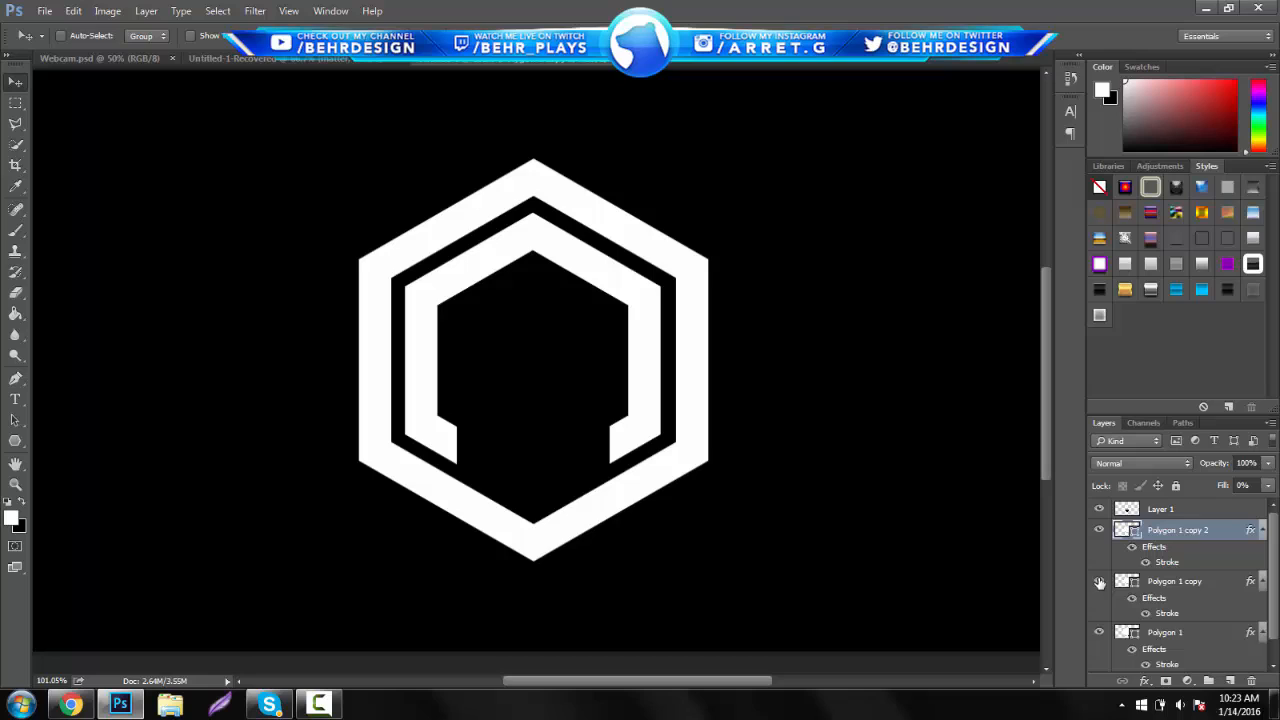
Hide the original inner ring copy and black-fill layer and add a new empty layer
click(1099, 581)
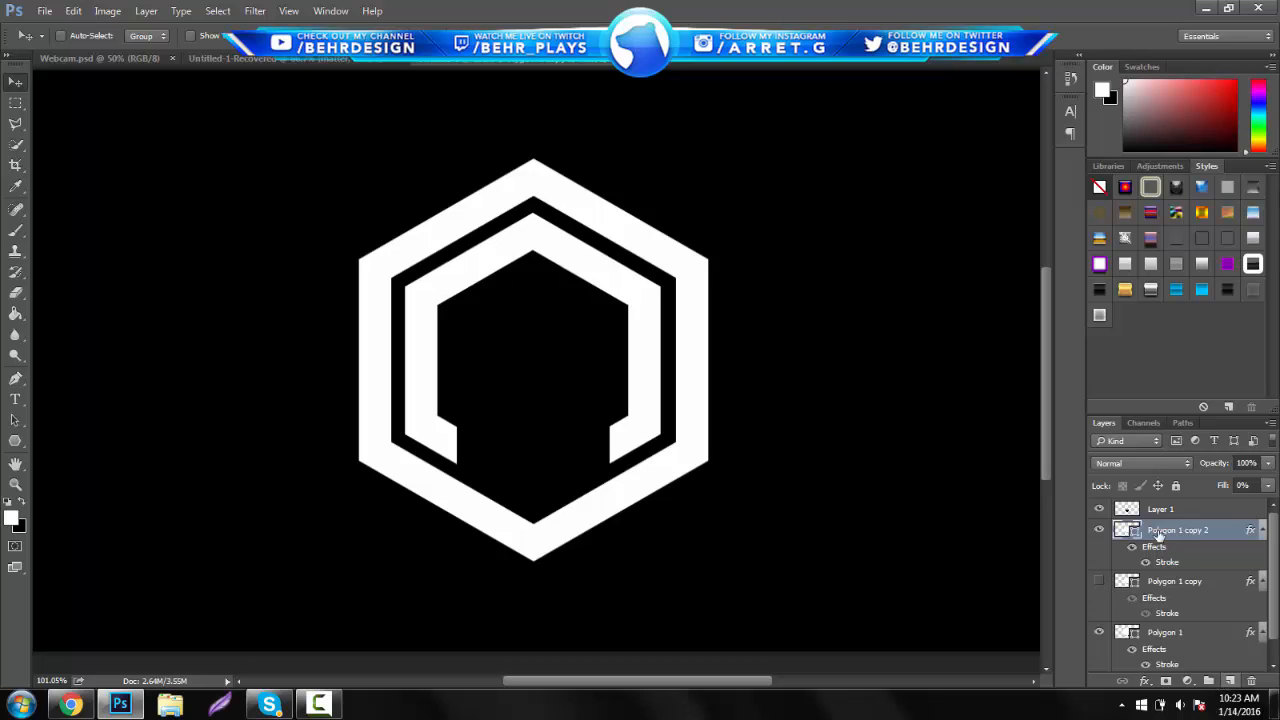
mouse_move(1228, 683)
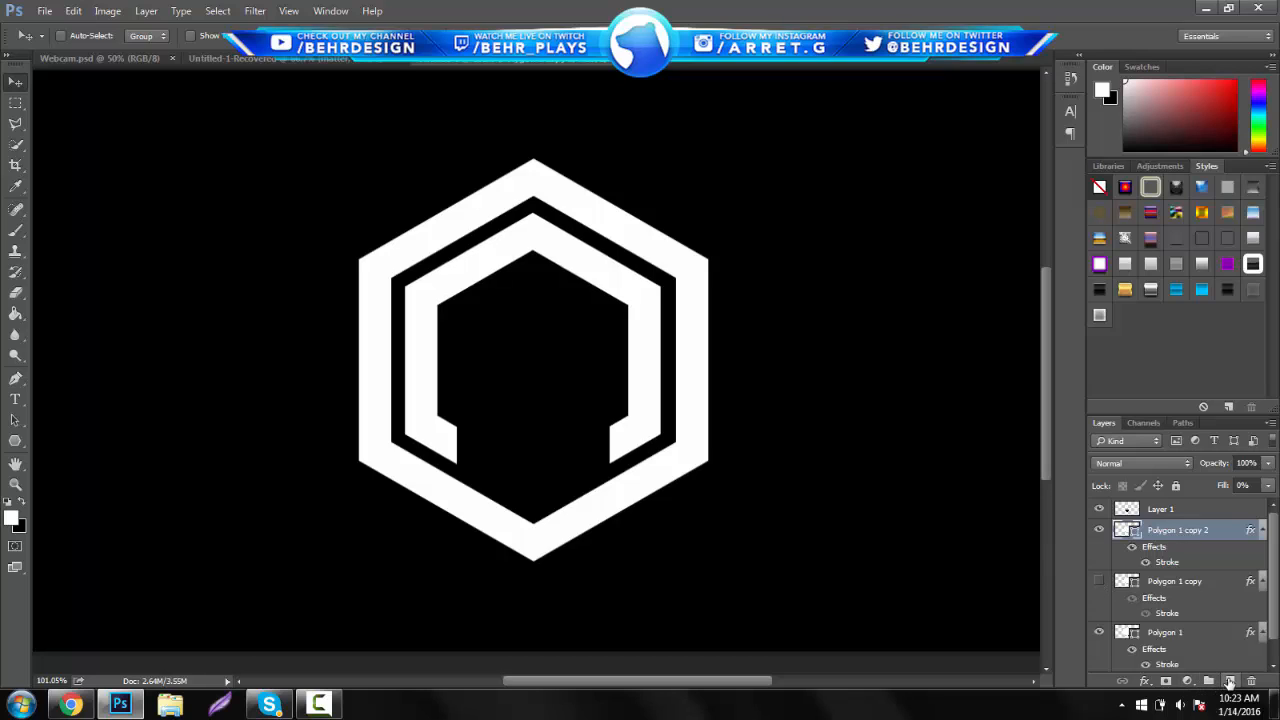
click(1228, 681)
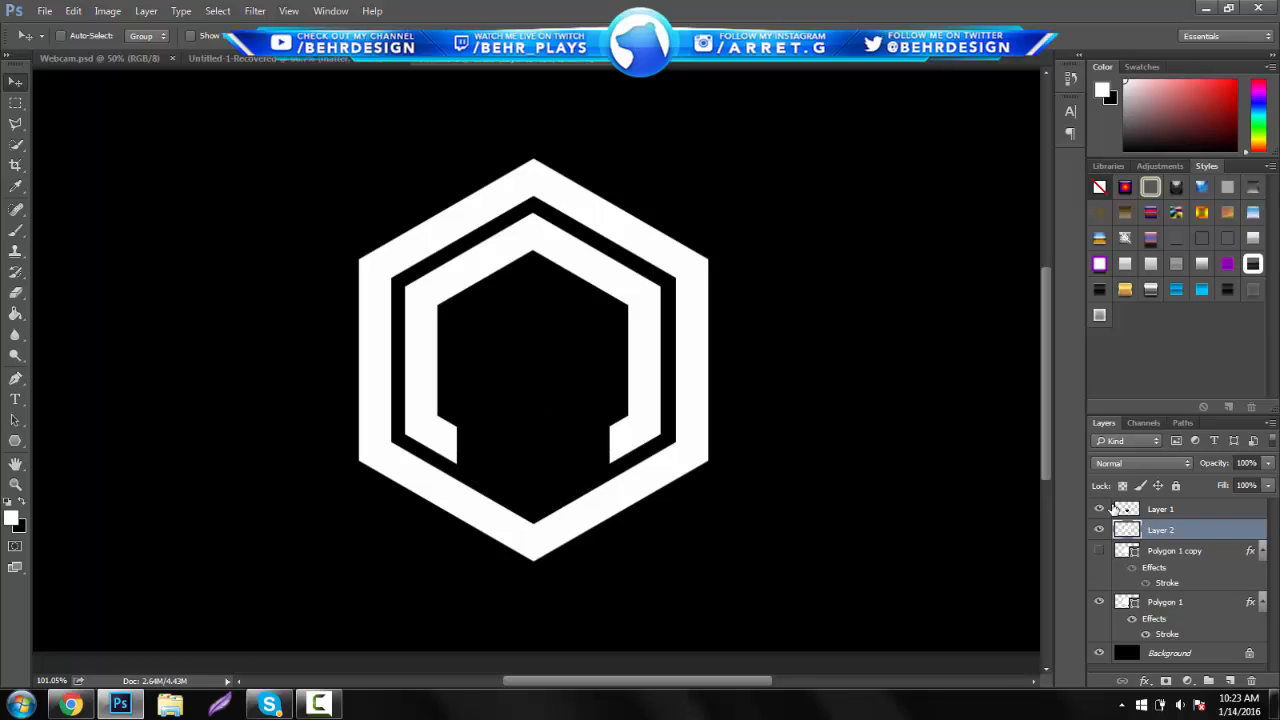
click(1099, 508)
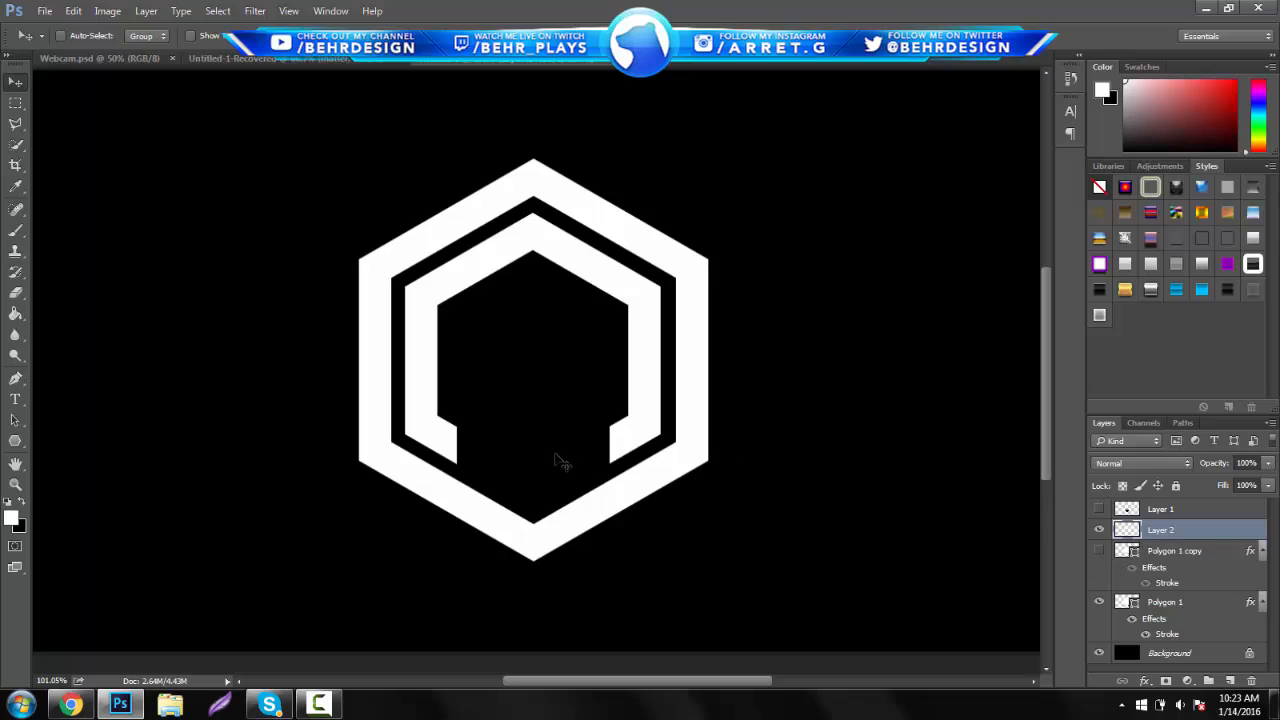
click(15, 440)
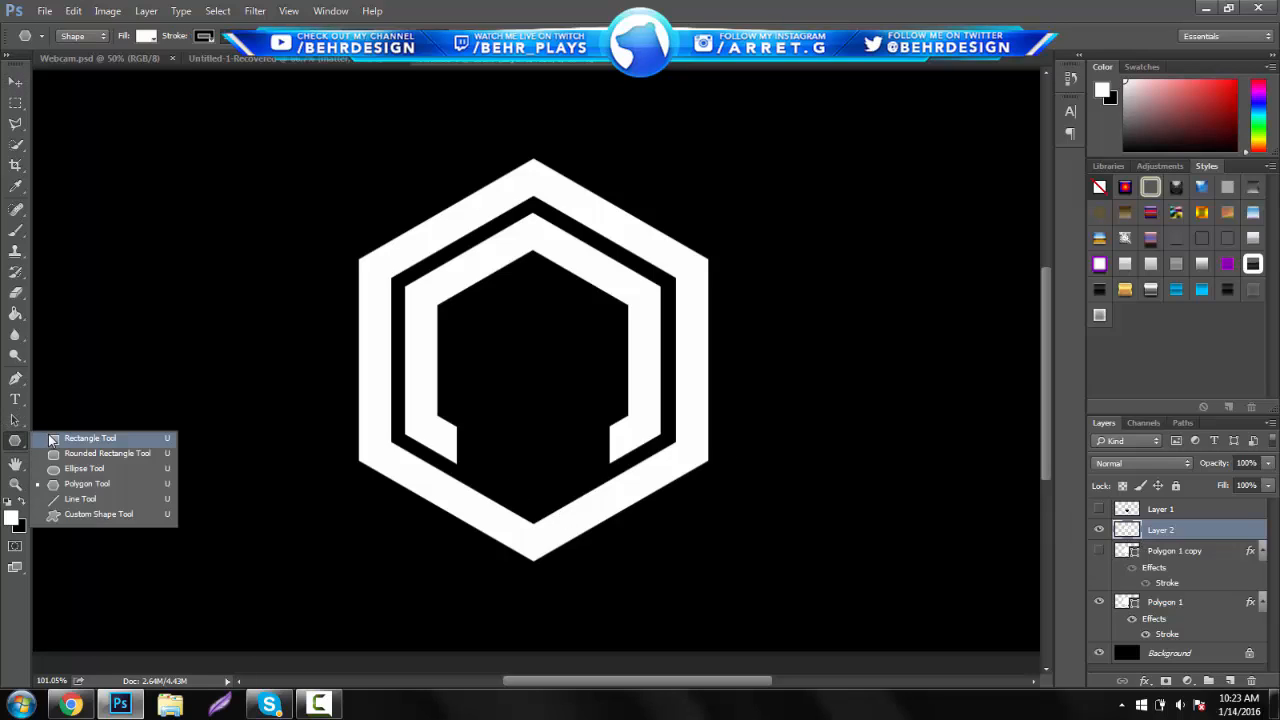
Draw a white rectangle and stretch it horizontally across the inner hexagon as an A crossbar
click(90, 438)
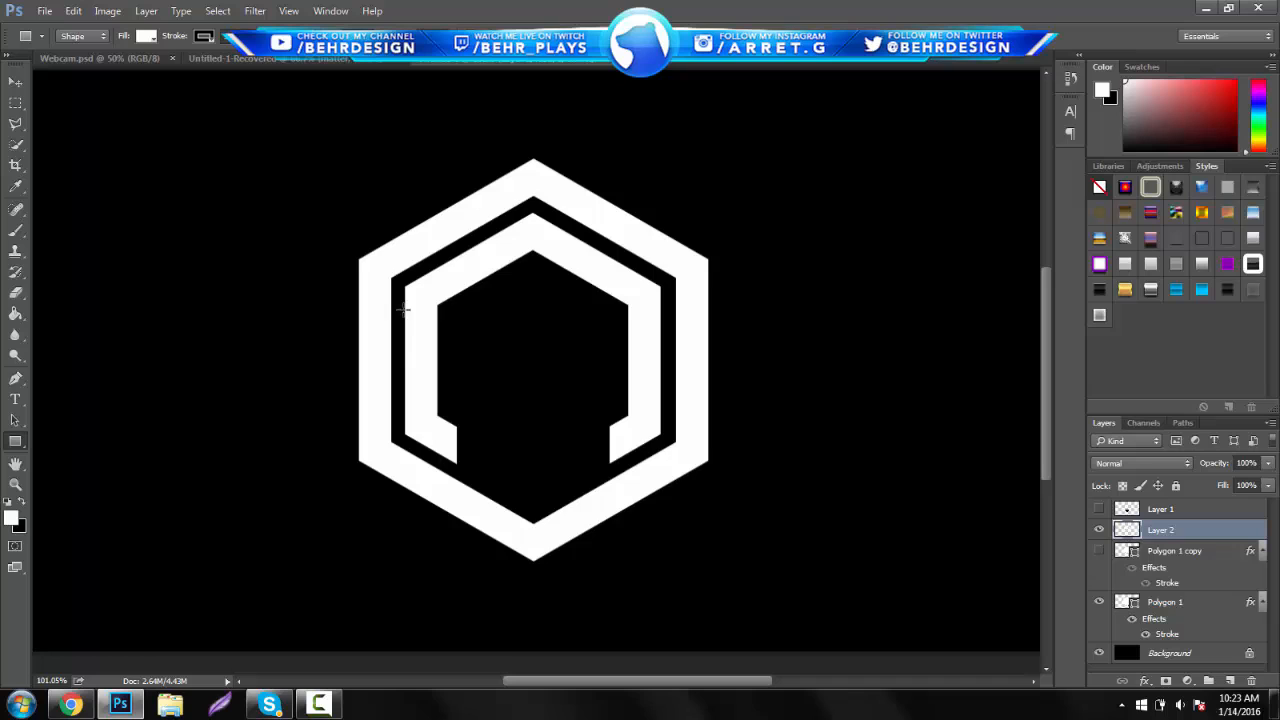
drag(402, 309, 437, 418)
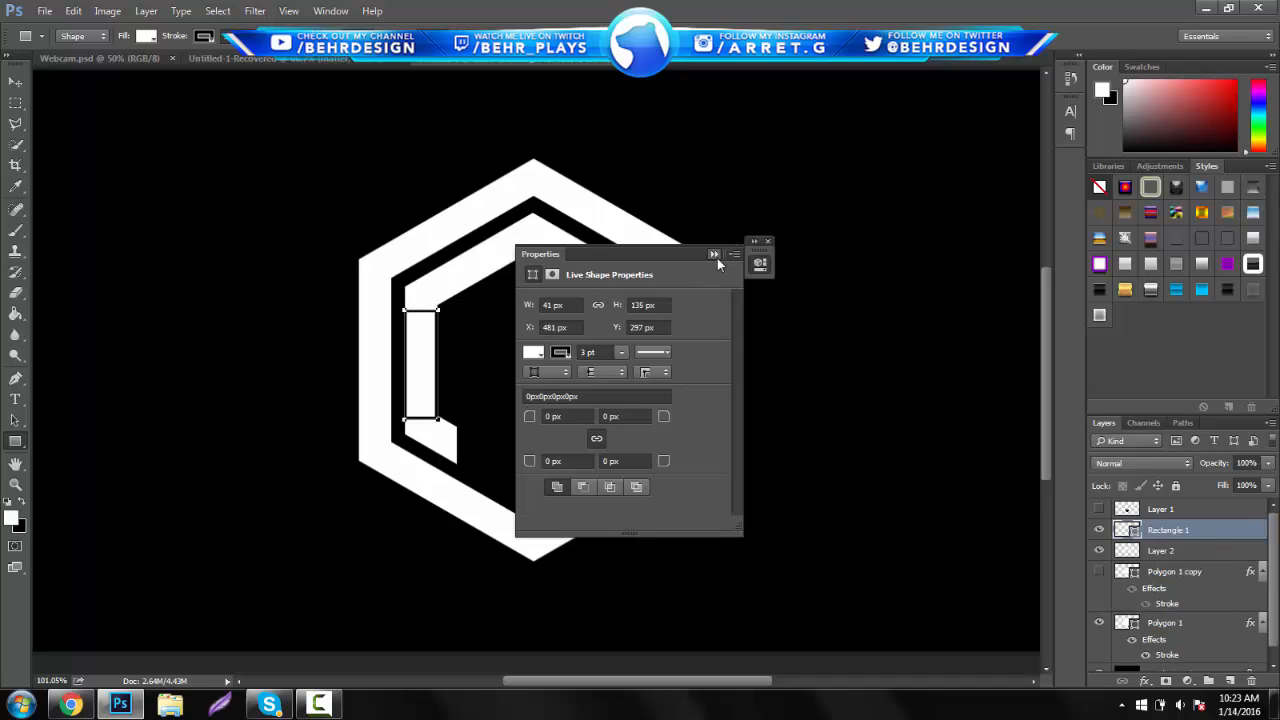
click(146, 36)
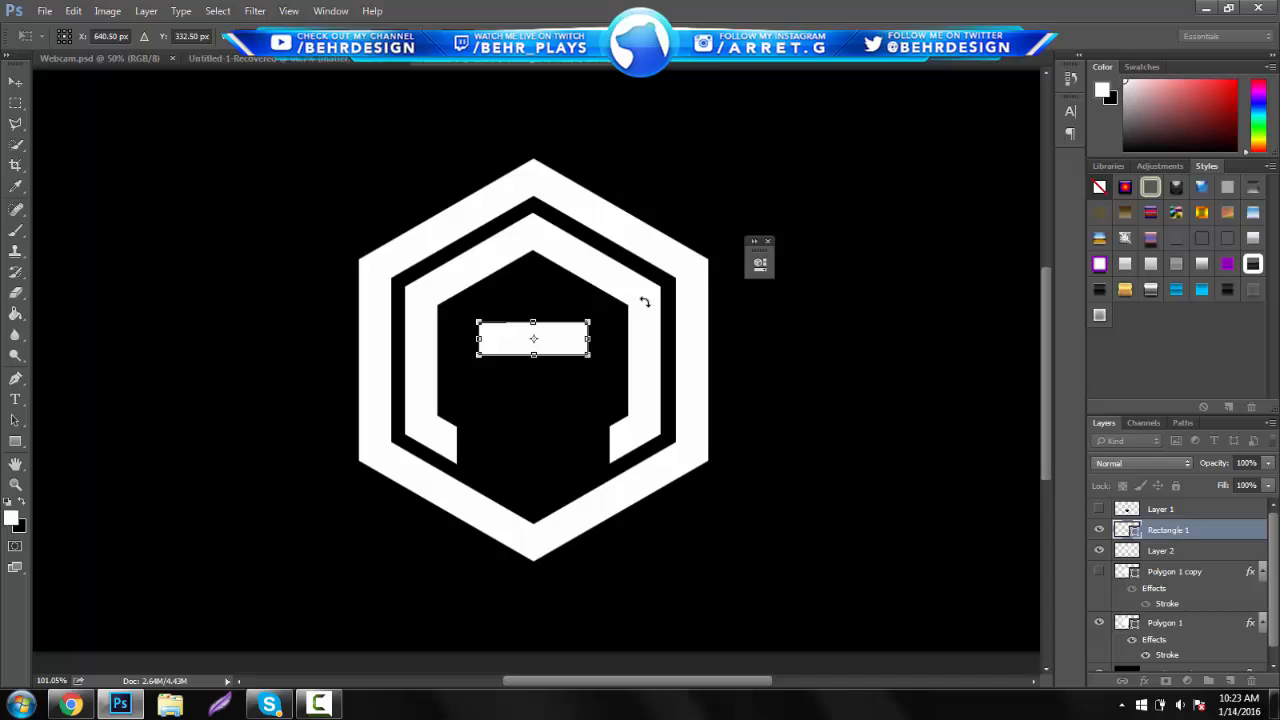
drag(587, 338, 638, 338)
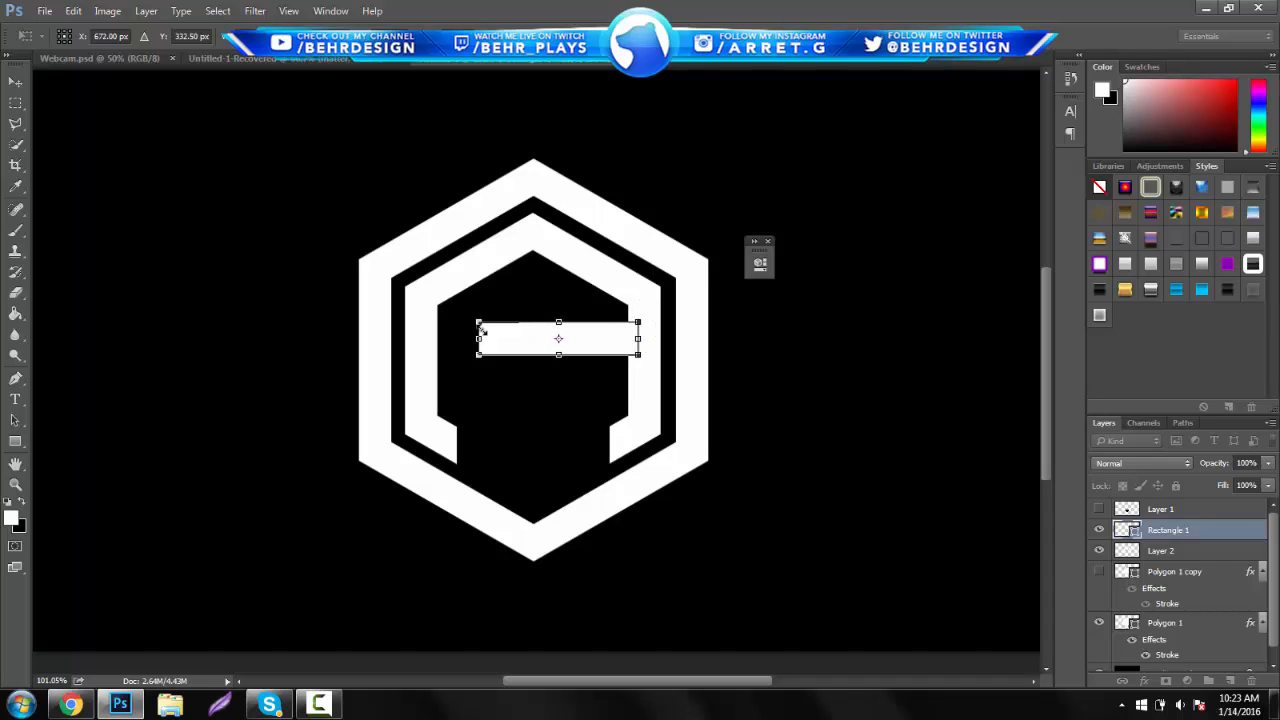
drag(558, 338, 531, 358)
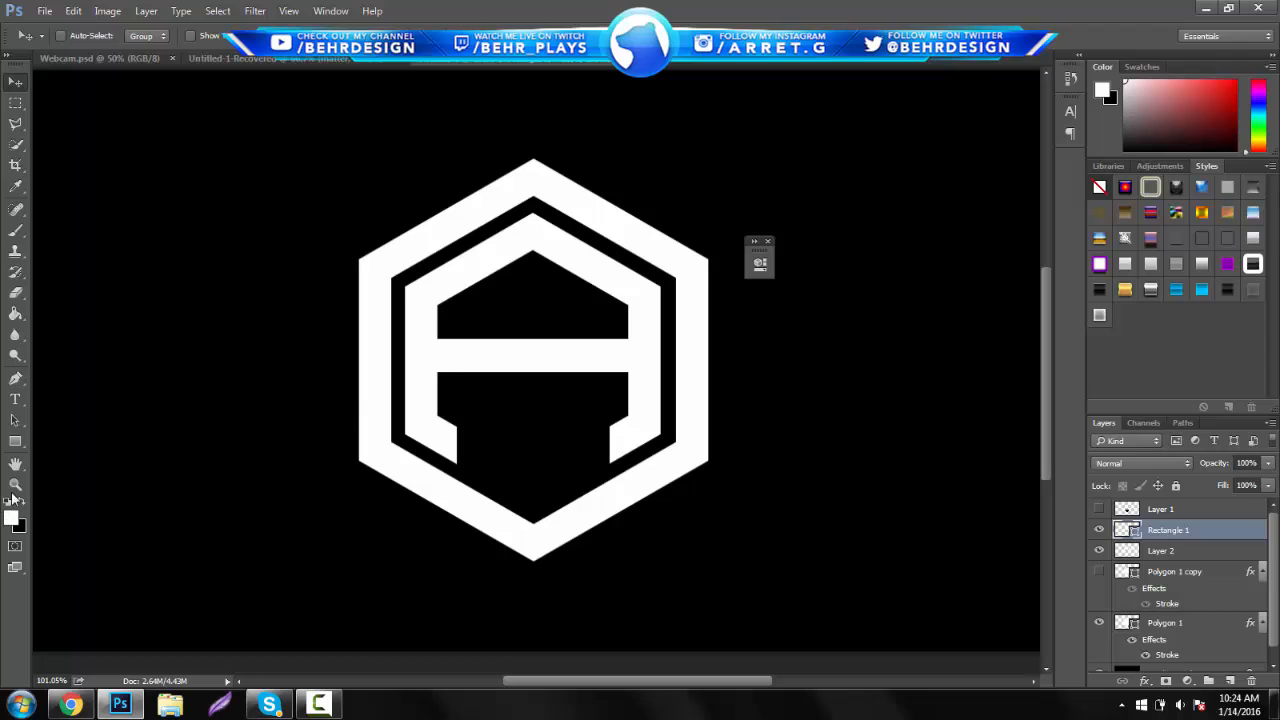
click(15, 485)
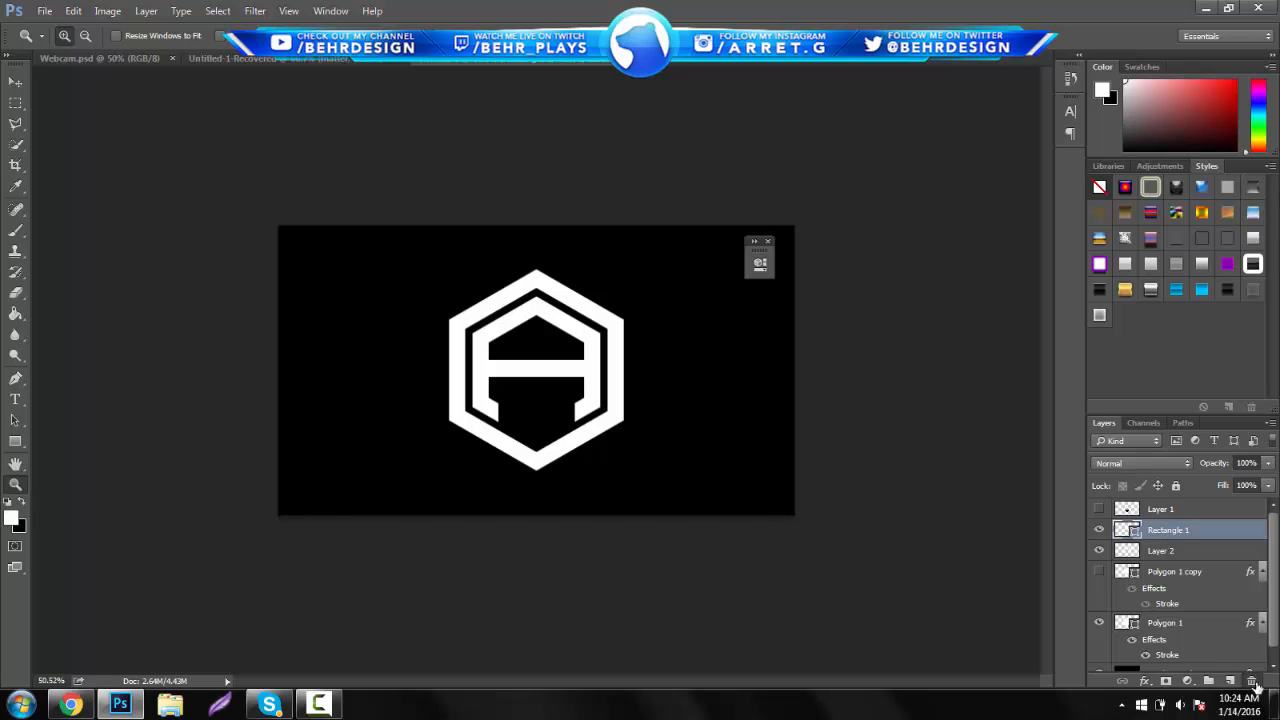
Step back to the closed inner hexagon and sketch a rough white G beside it with a 10 px brush
click(1251, 681)
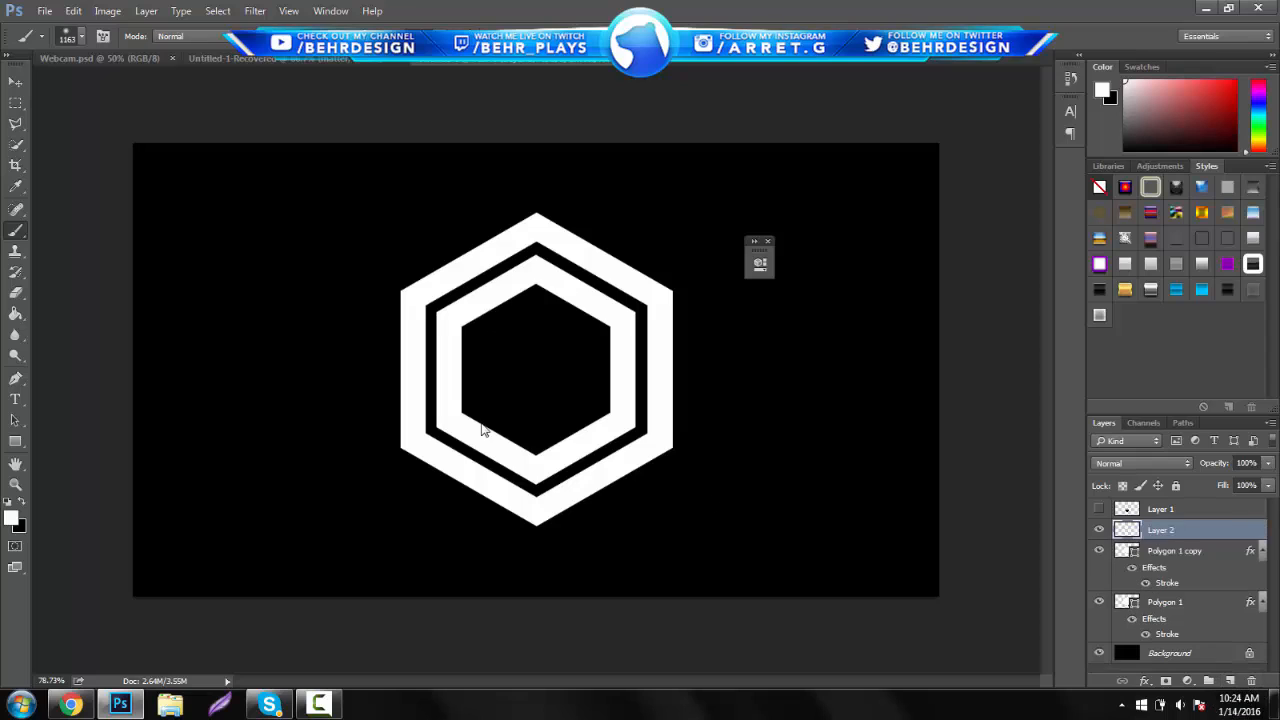
click(85, 36)
text(10)
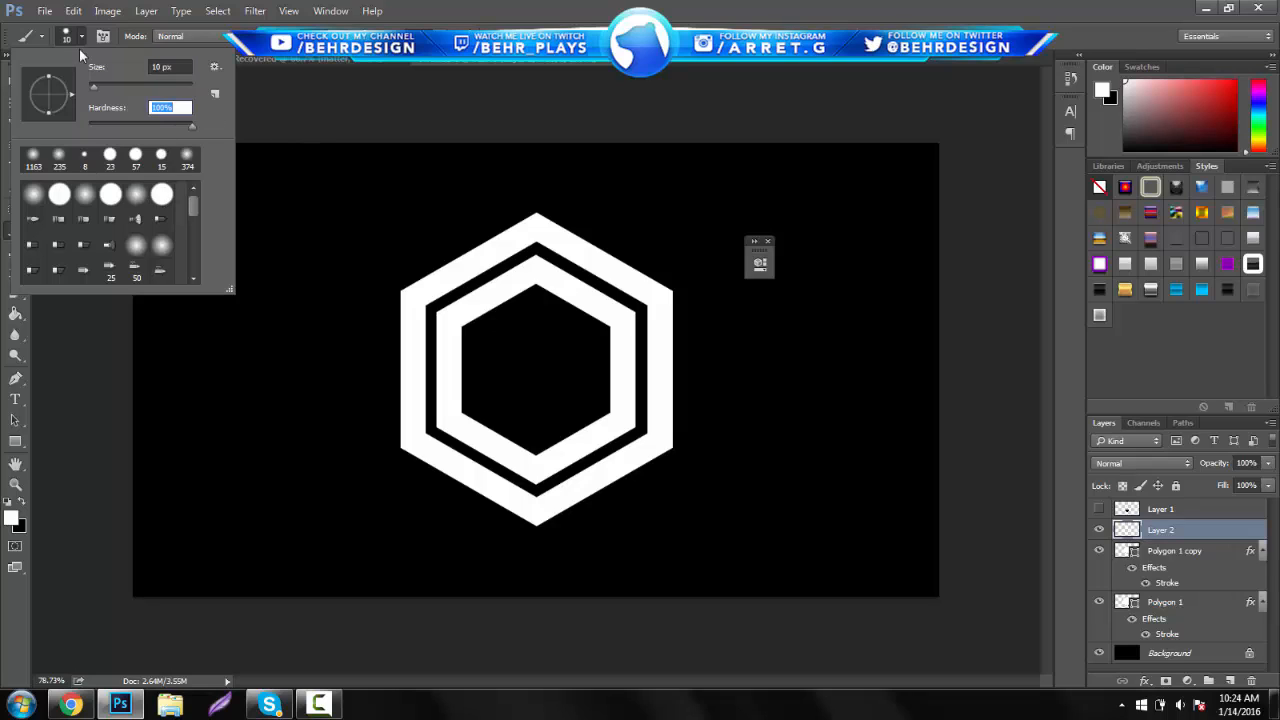
click(206, 205)
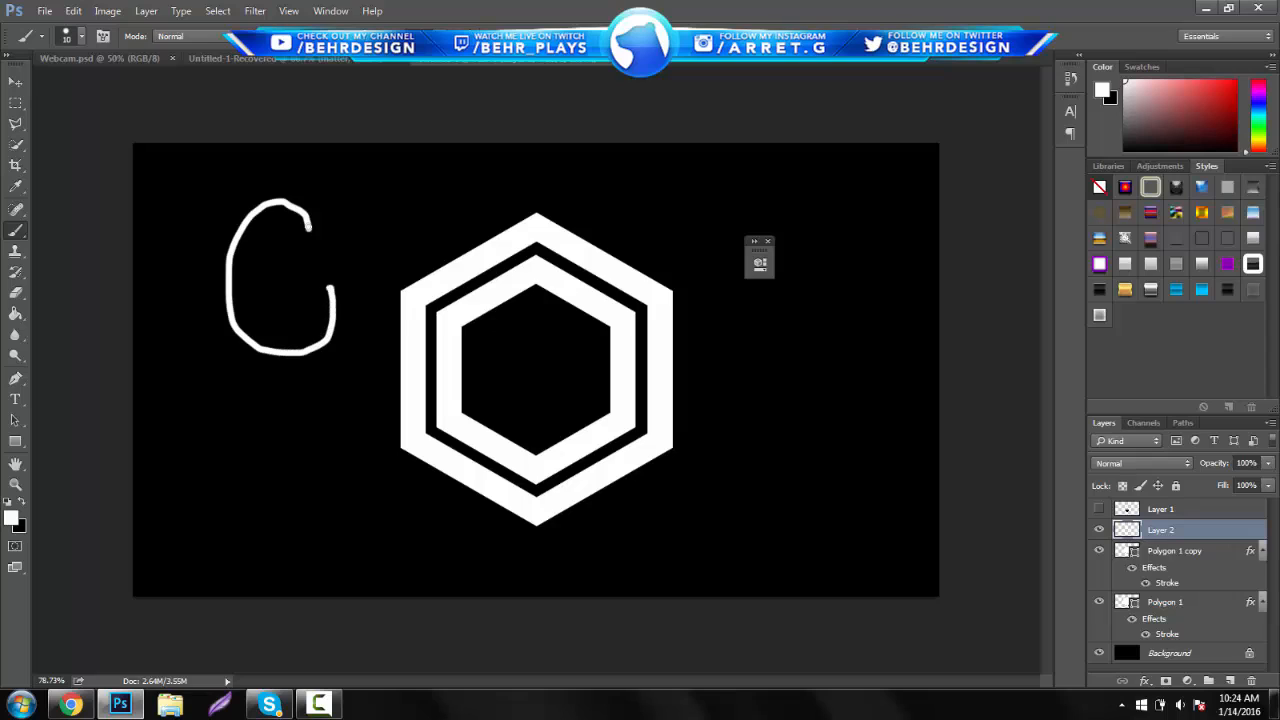
drag(335, 290, 305, 330)
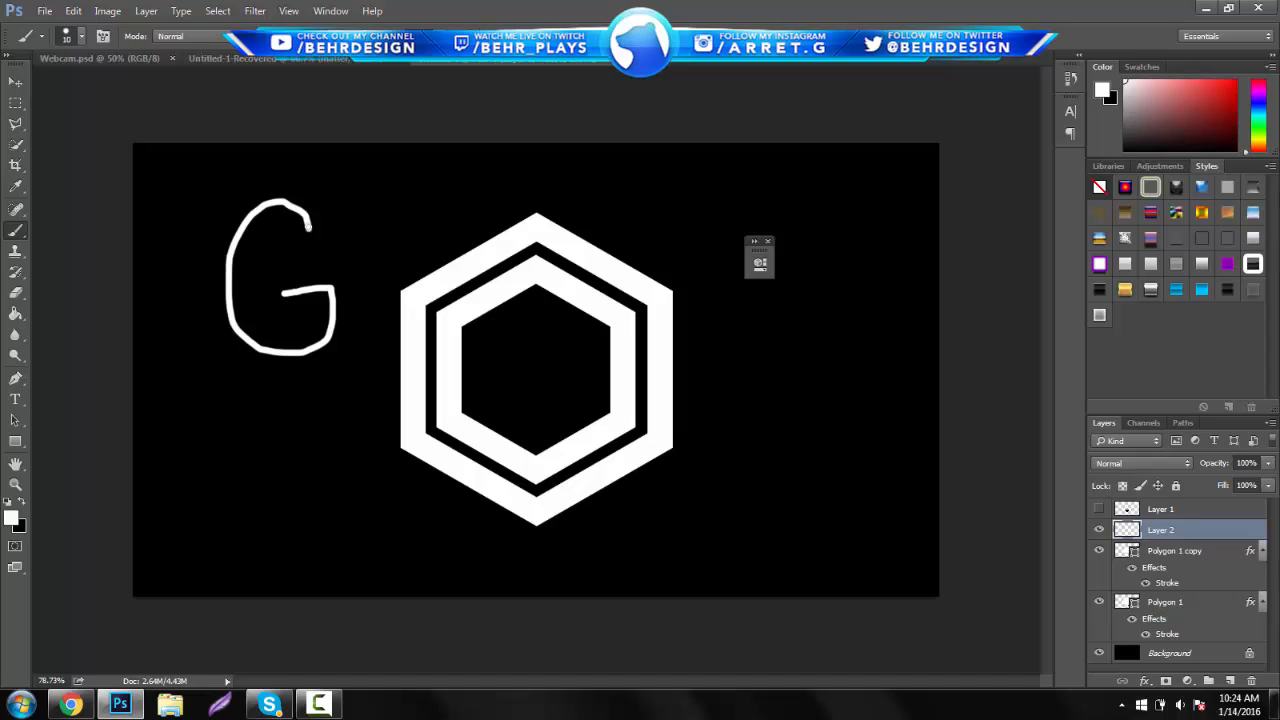
Rasterize the layer style of the Polygon 1 copy inner hexagon layer
click(1175, 551)
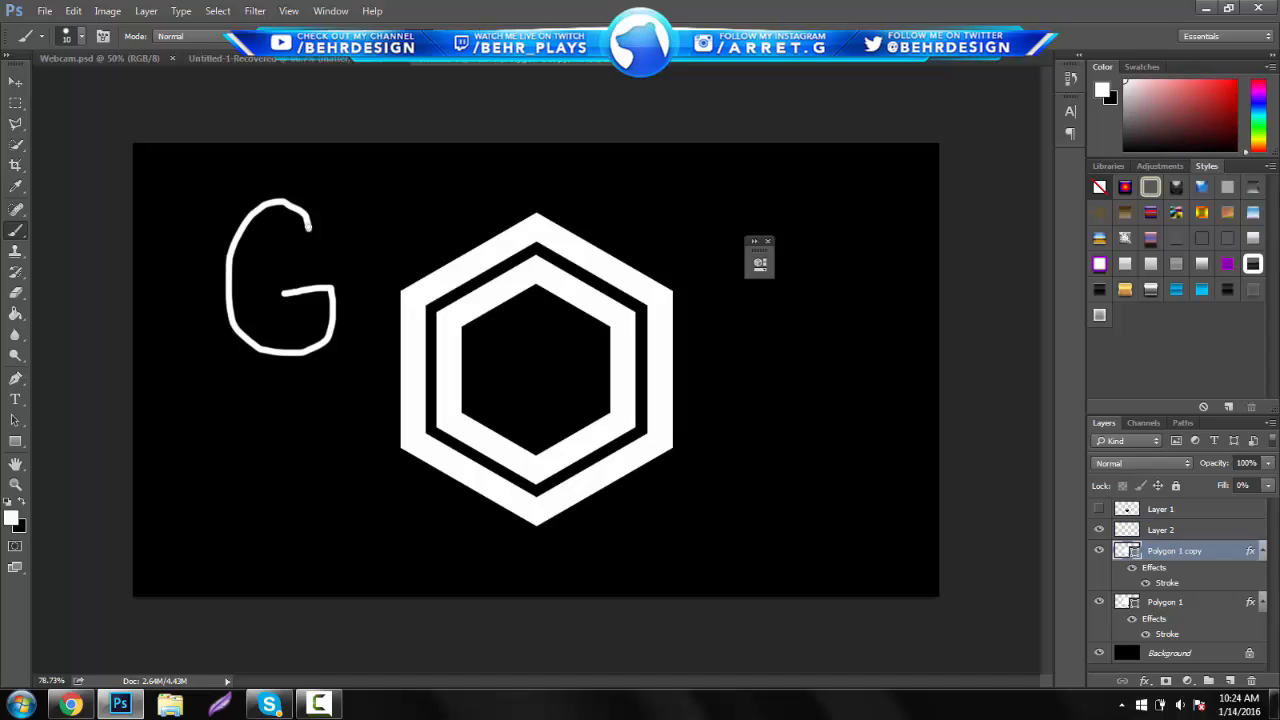
right_click(1175, 550)
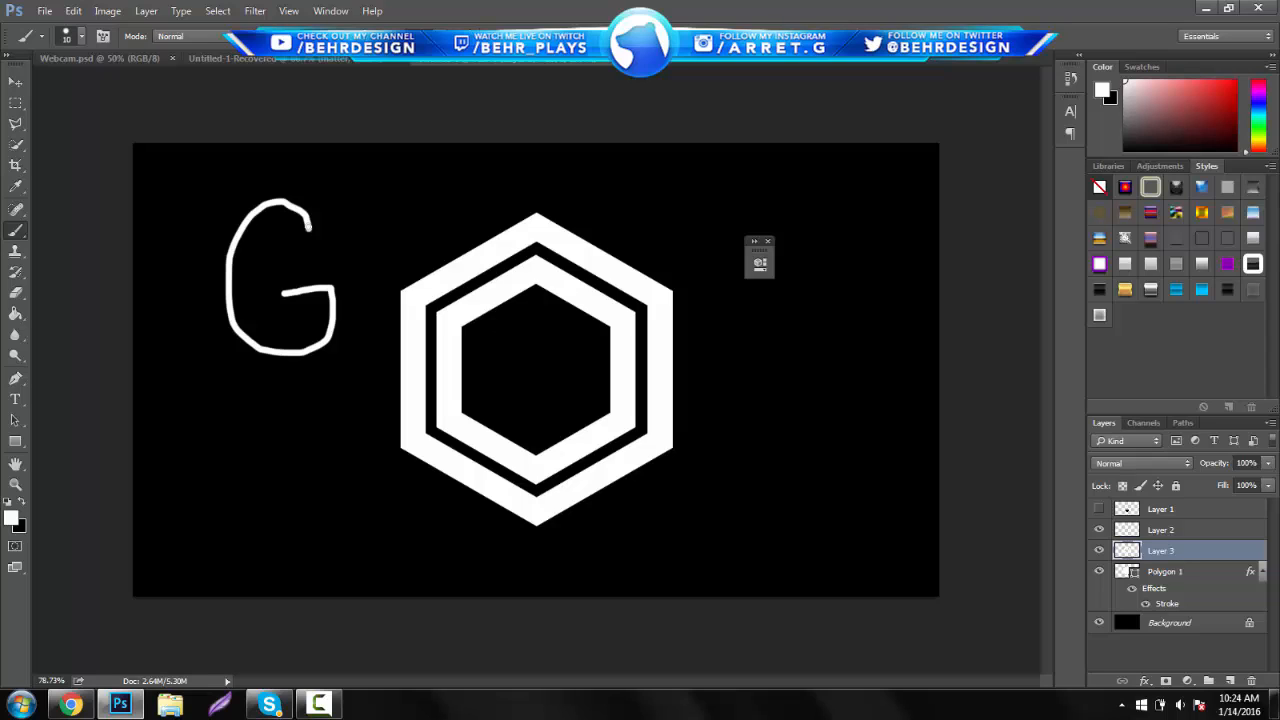
Marquee-select the inner hexagon's right side and delete it to form a C opening
click(15, 484)
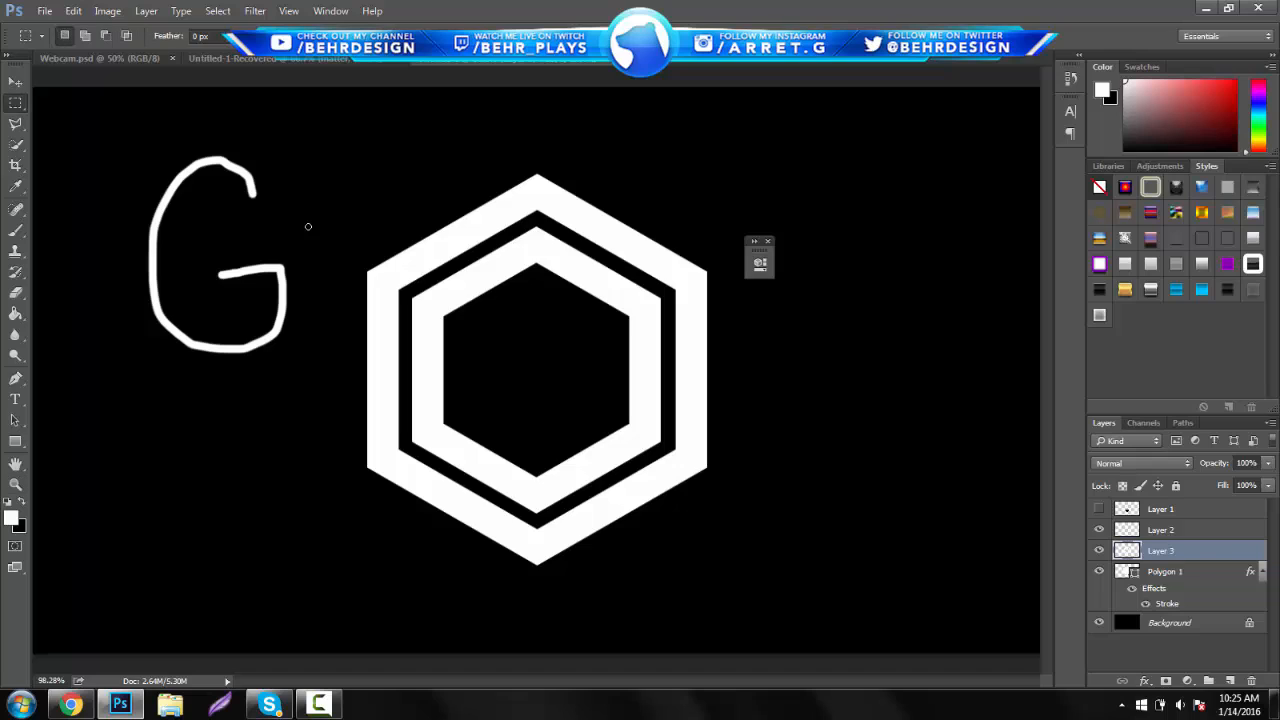
drag(618, 332, 712, 397)
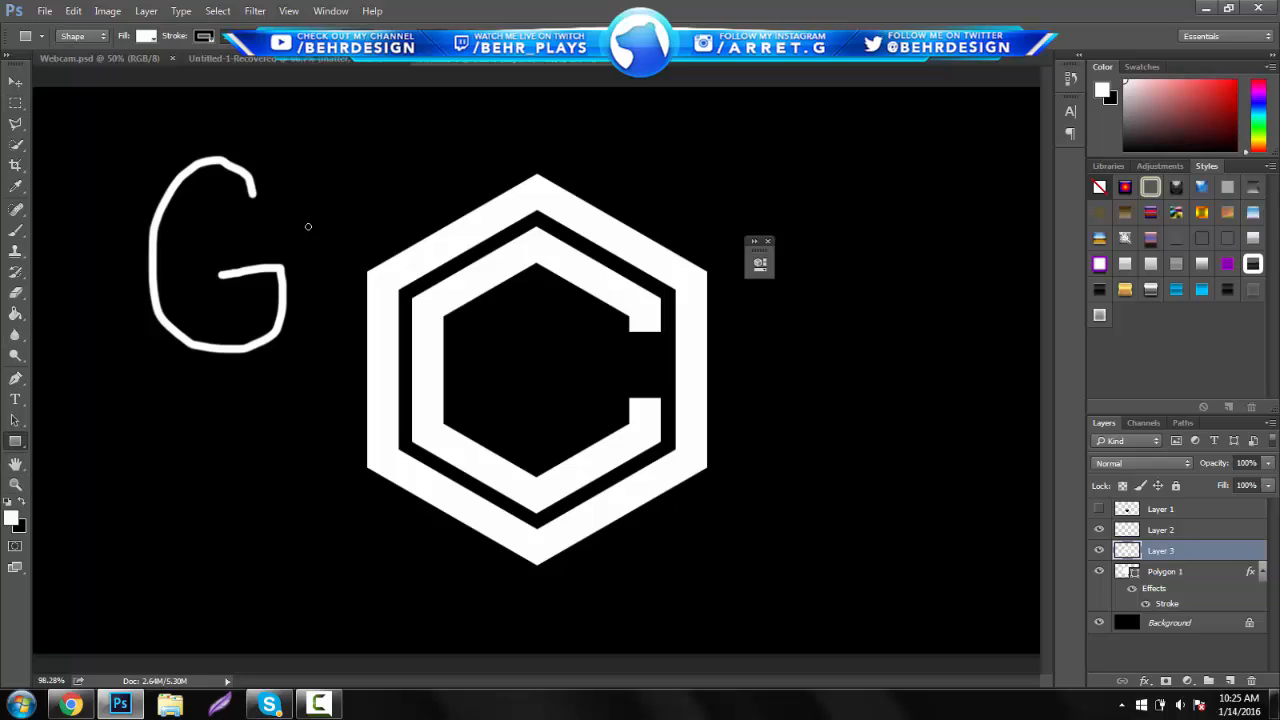
click(759, 258)
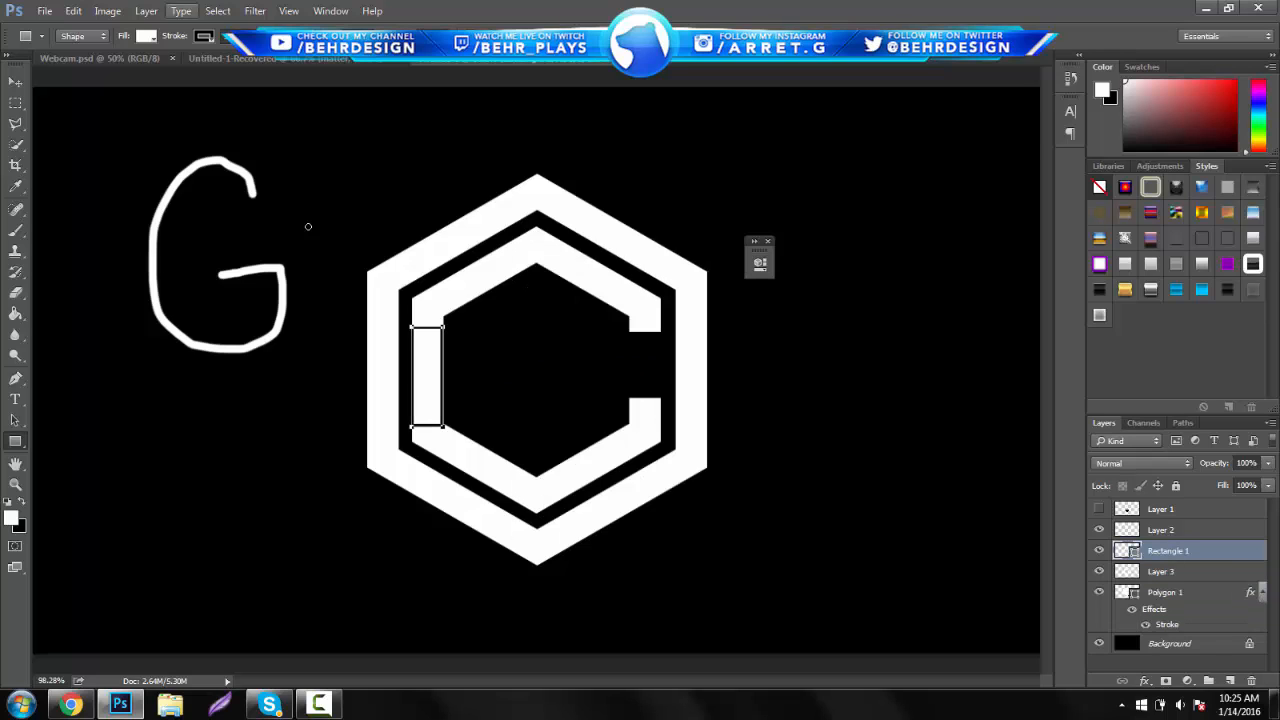
Draw a rectangle and transform it into the crossbar that turns the C into a G
click(146, 36)
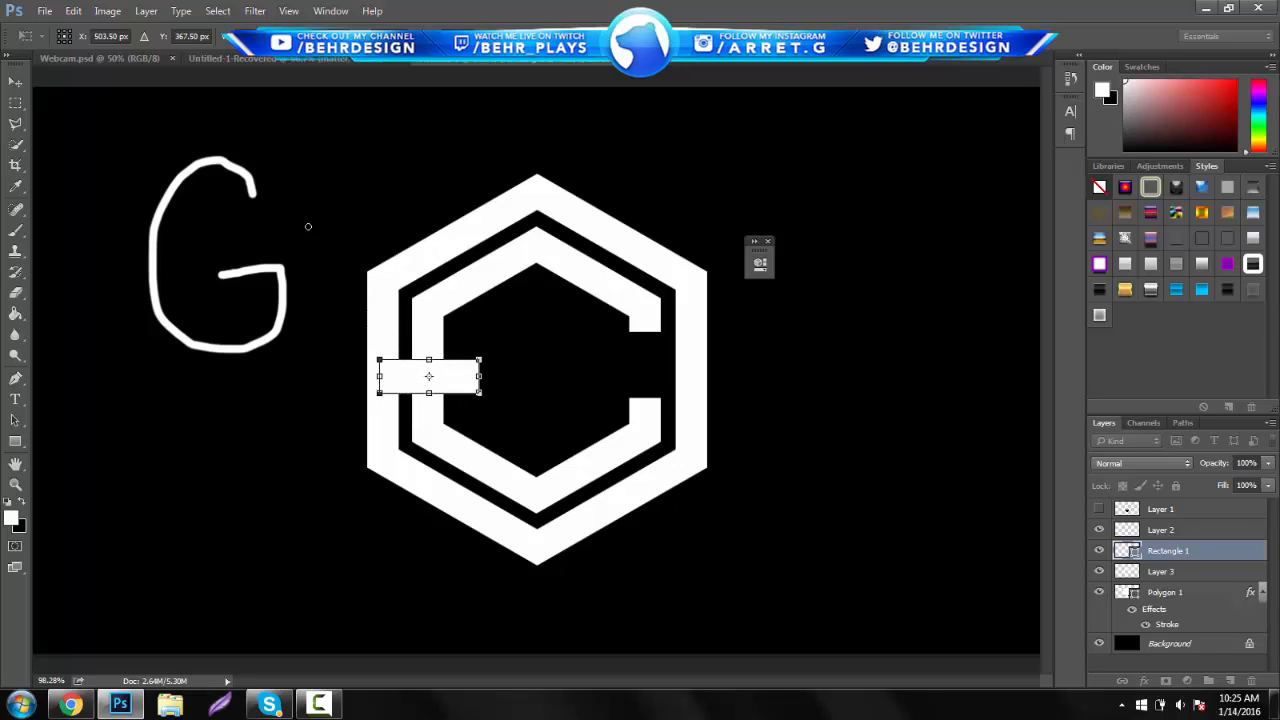
drag(428, 376, 603, 388)
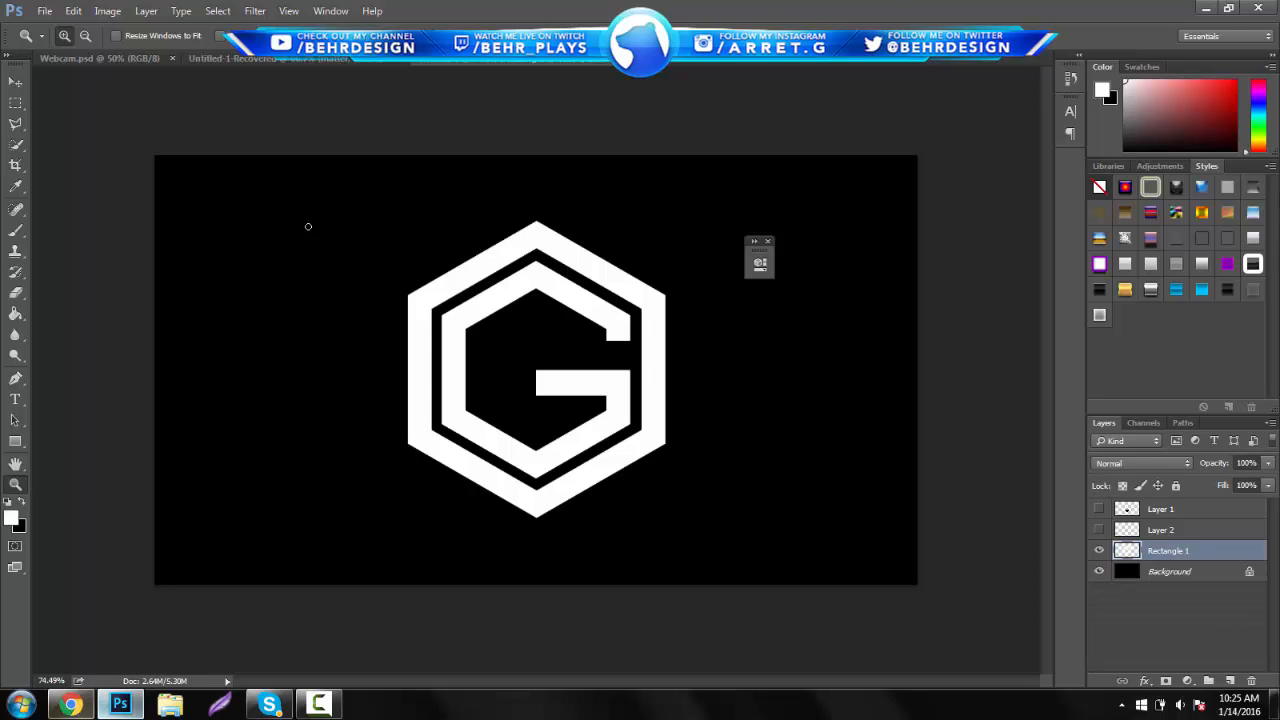
Copy the orange-to-blue abstract wallpaper from Chrome and paste it as Layer 3 over the logo
click(69, 705)
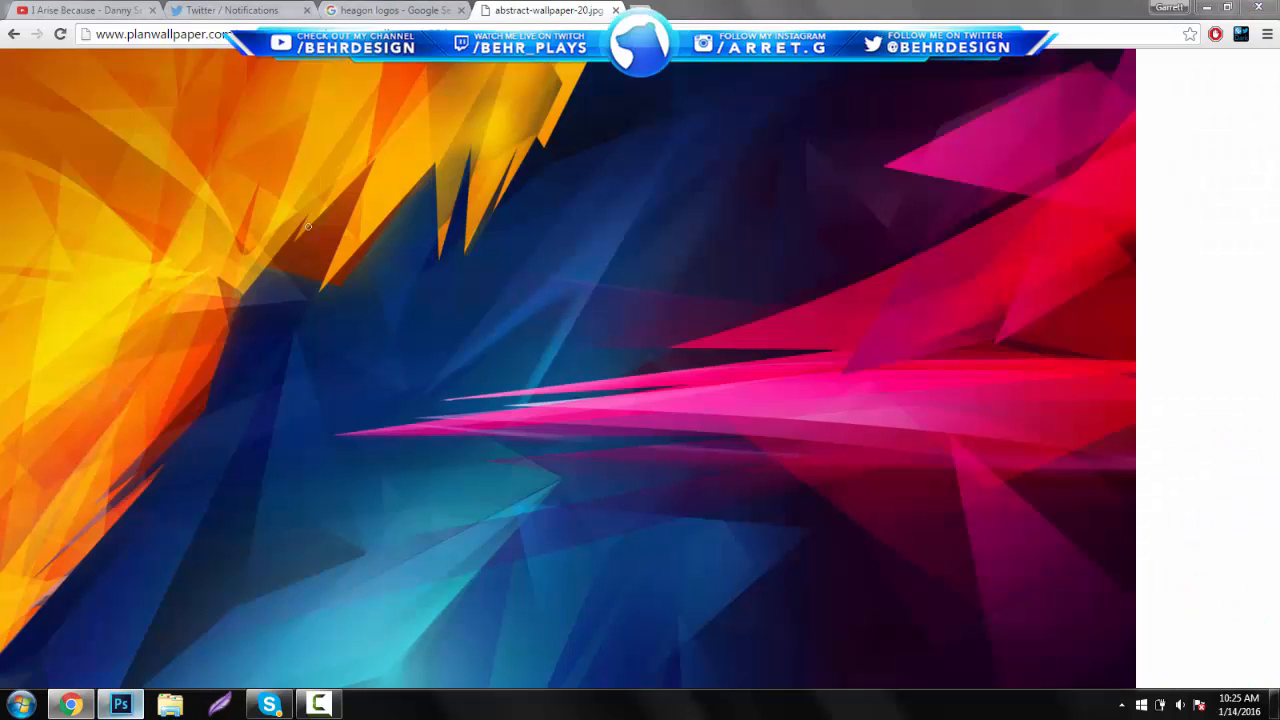
click(120, 703)
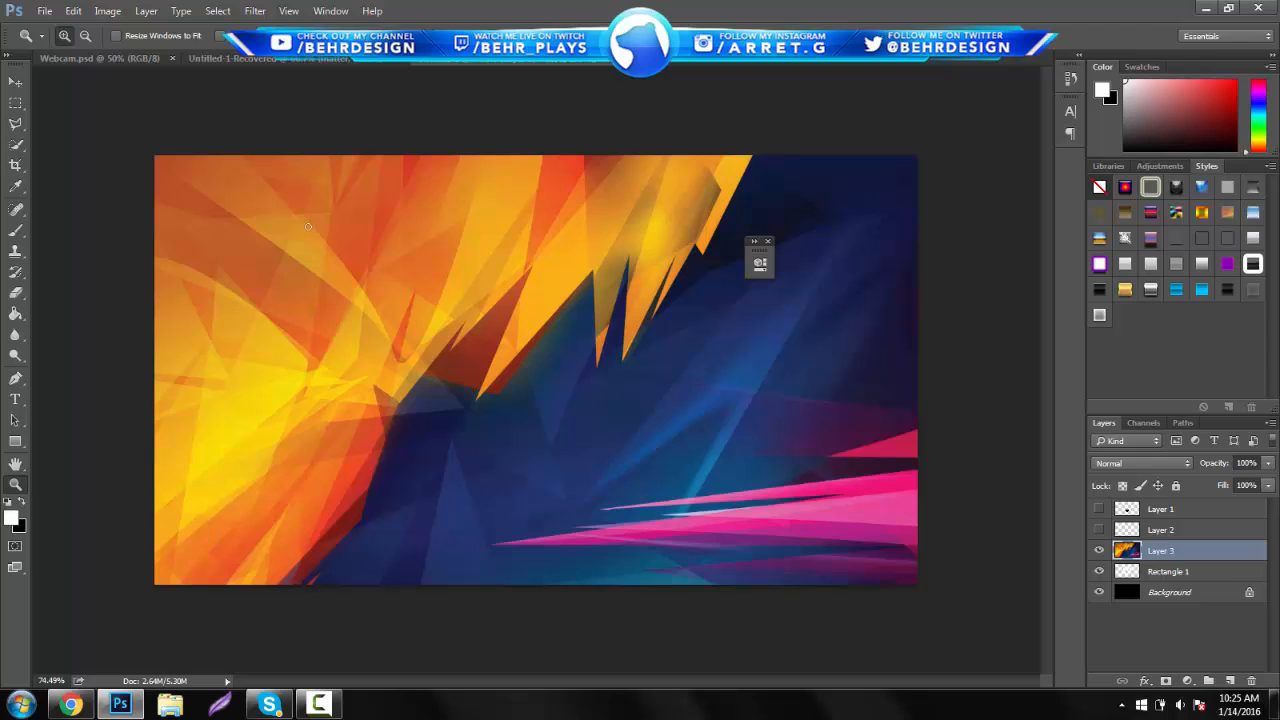